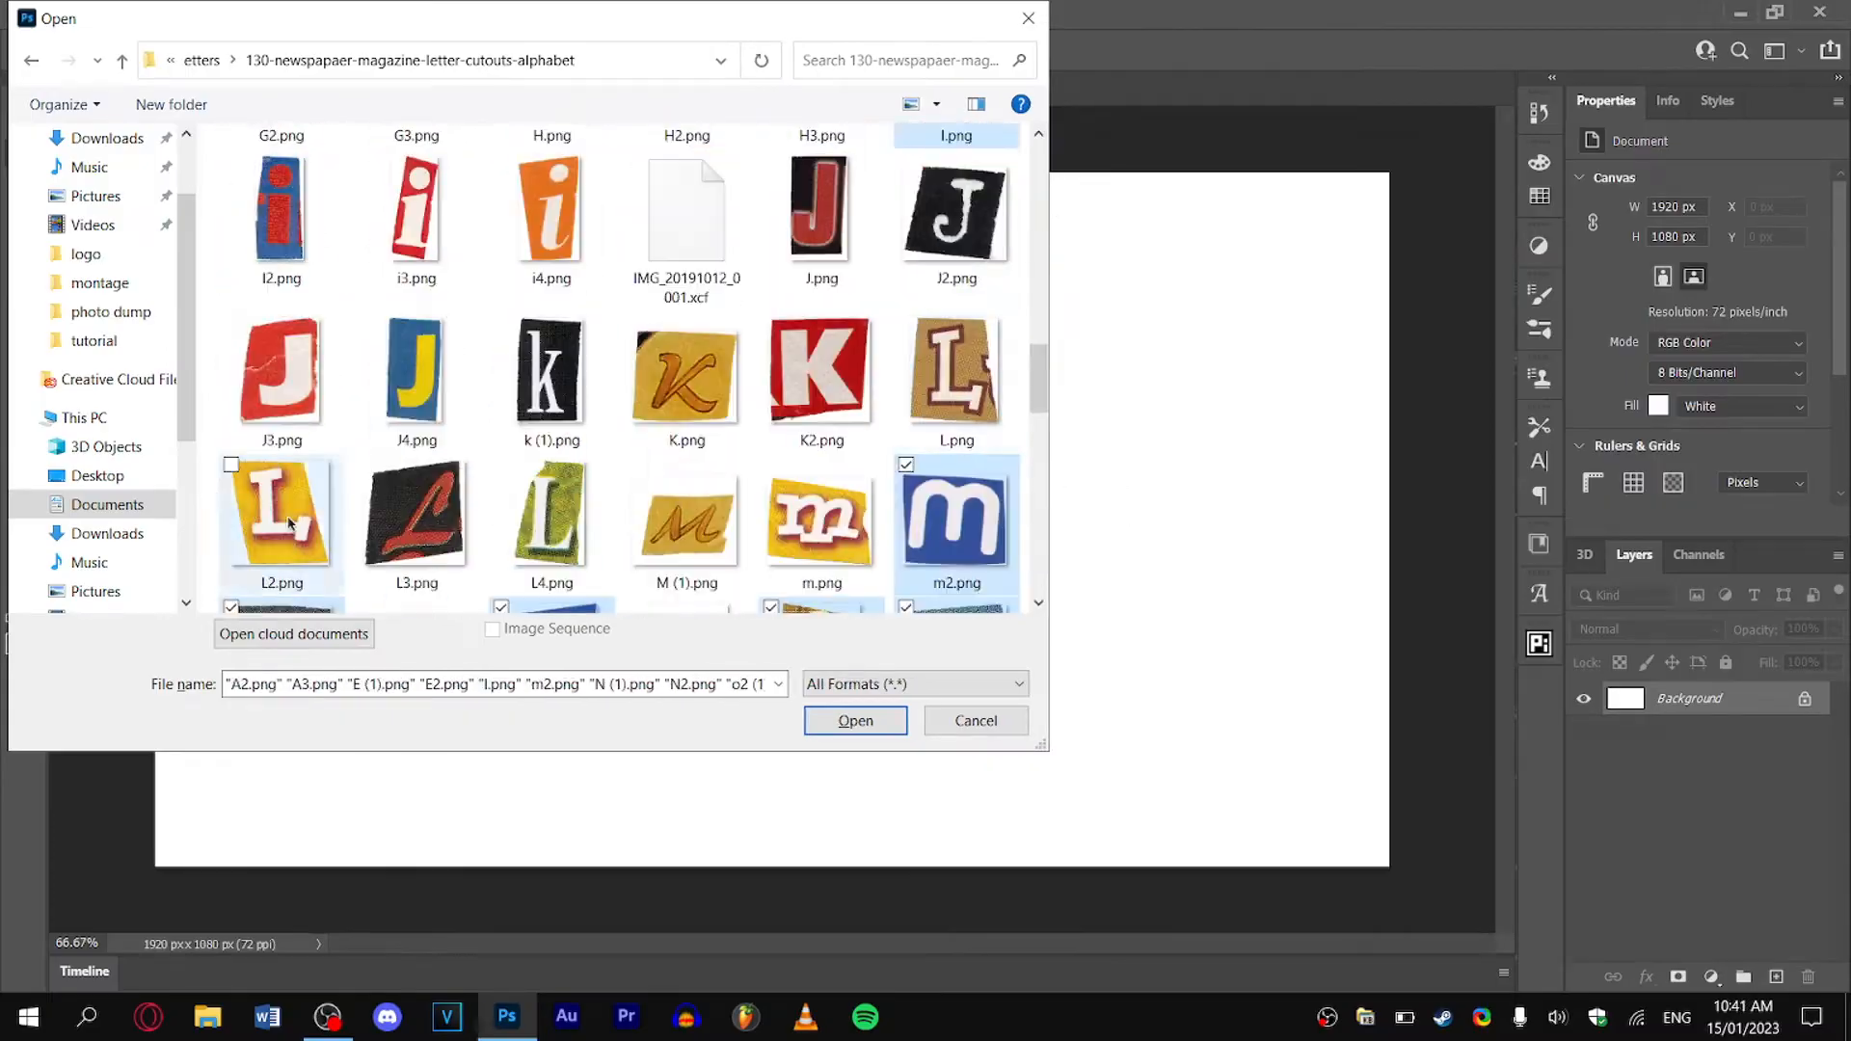
# Open the selected letter cutout PNGs and switch to the R2.png document.
pyautogui.click(856, 720)
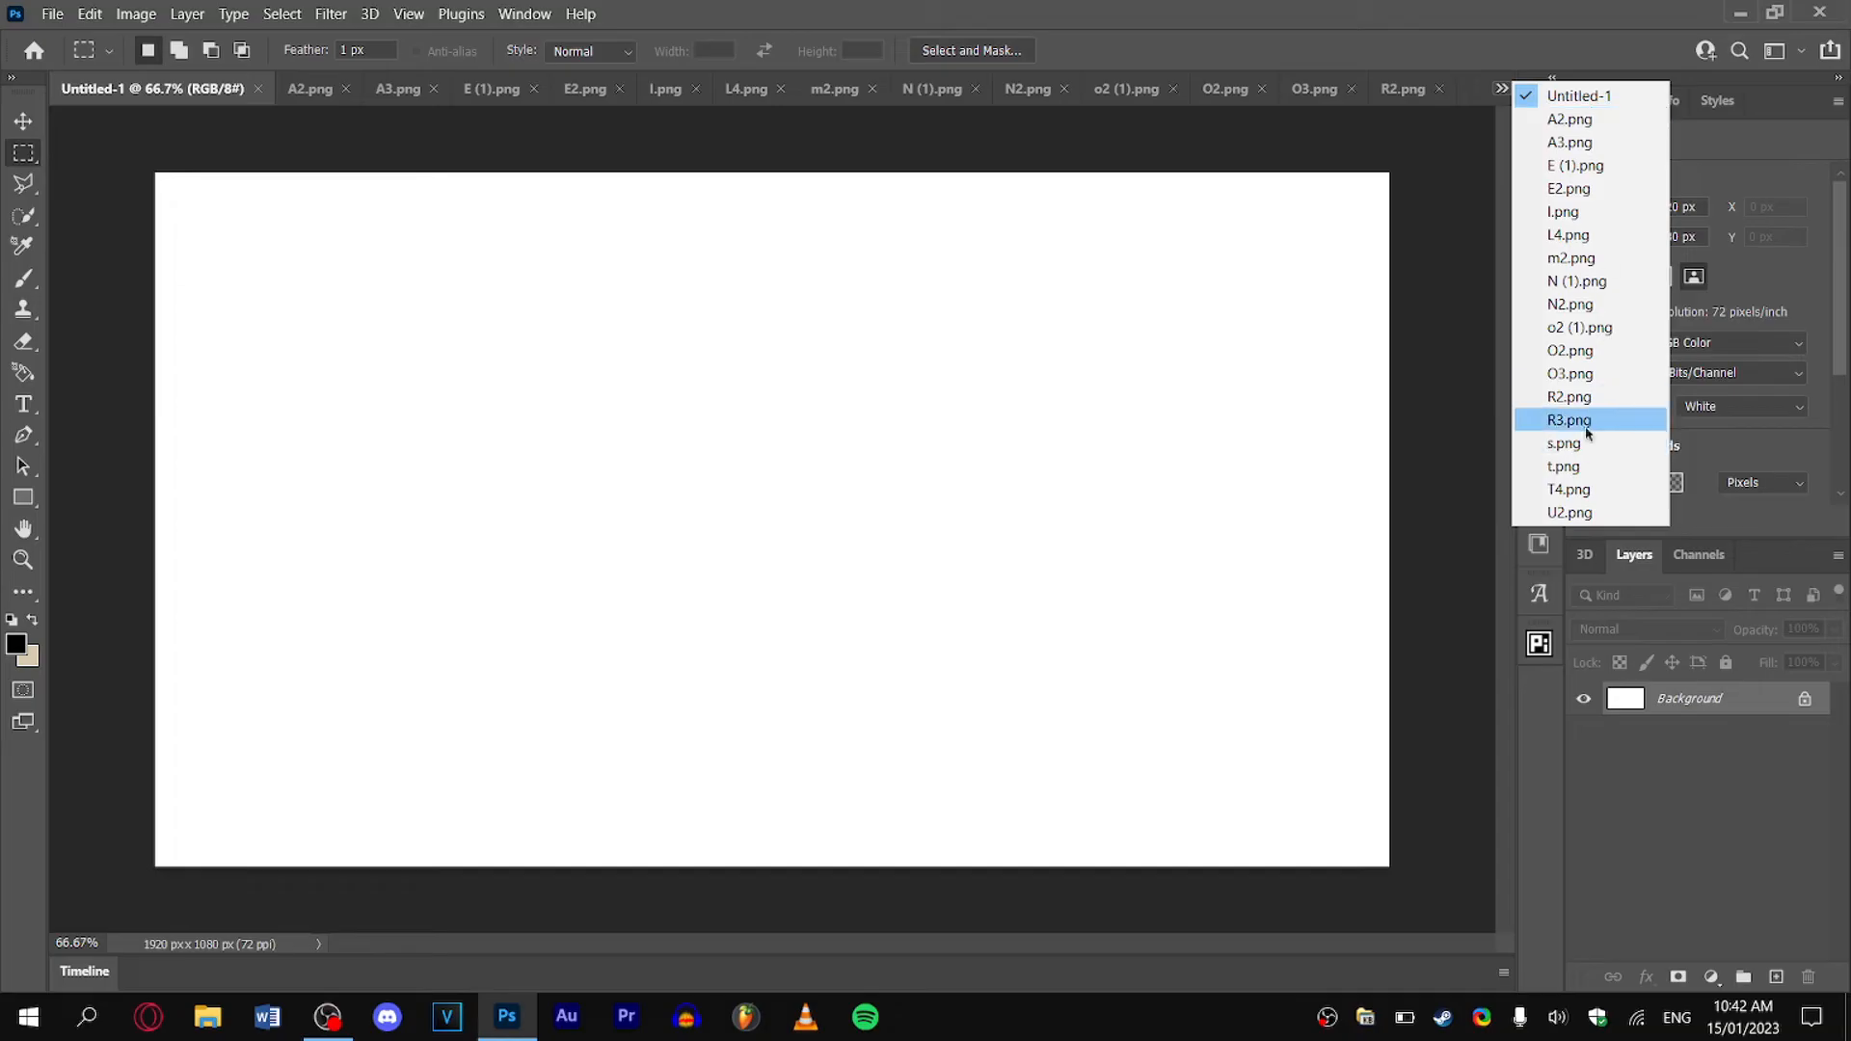
pyautogui.moveTo(1583, 397)
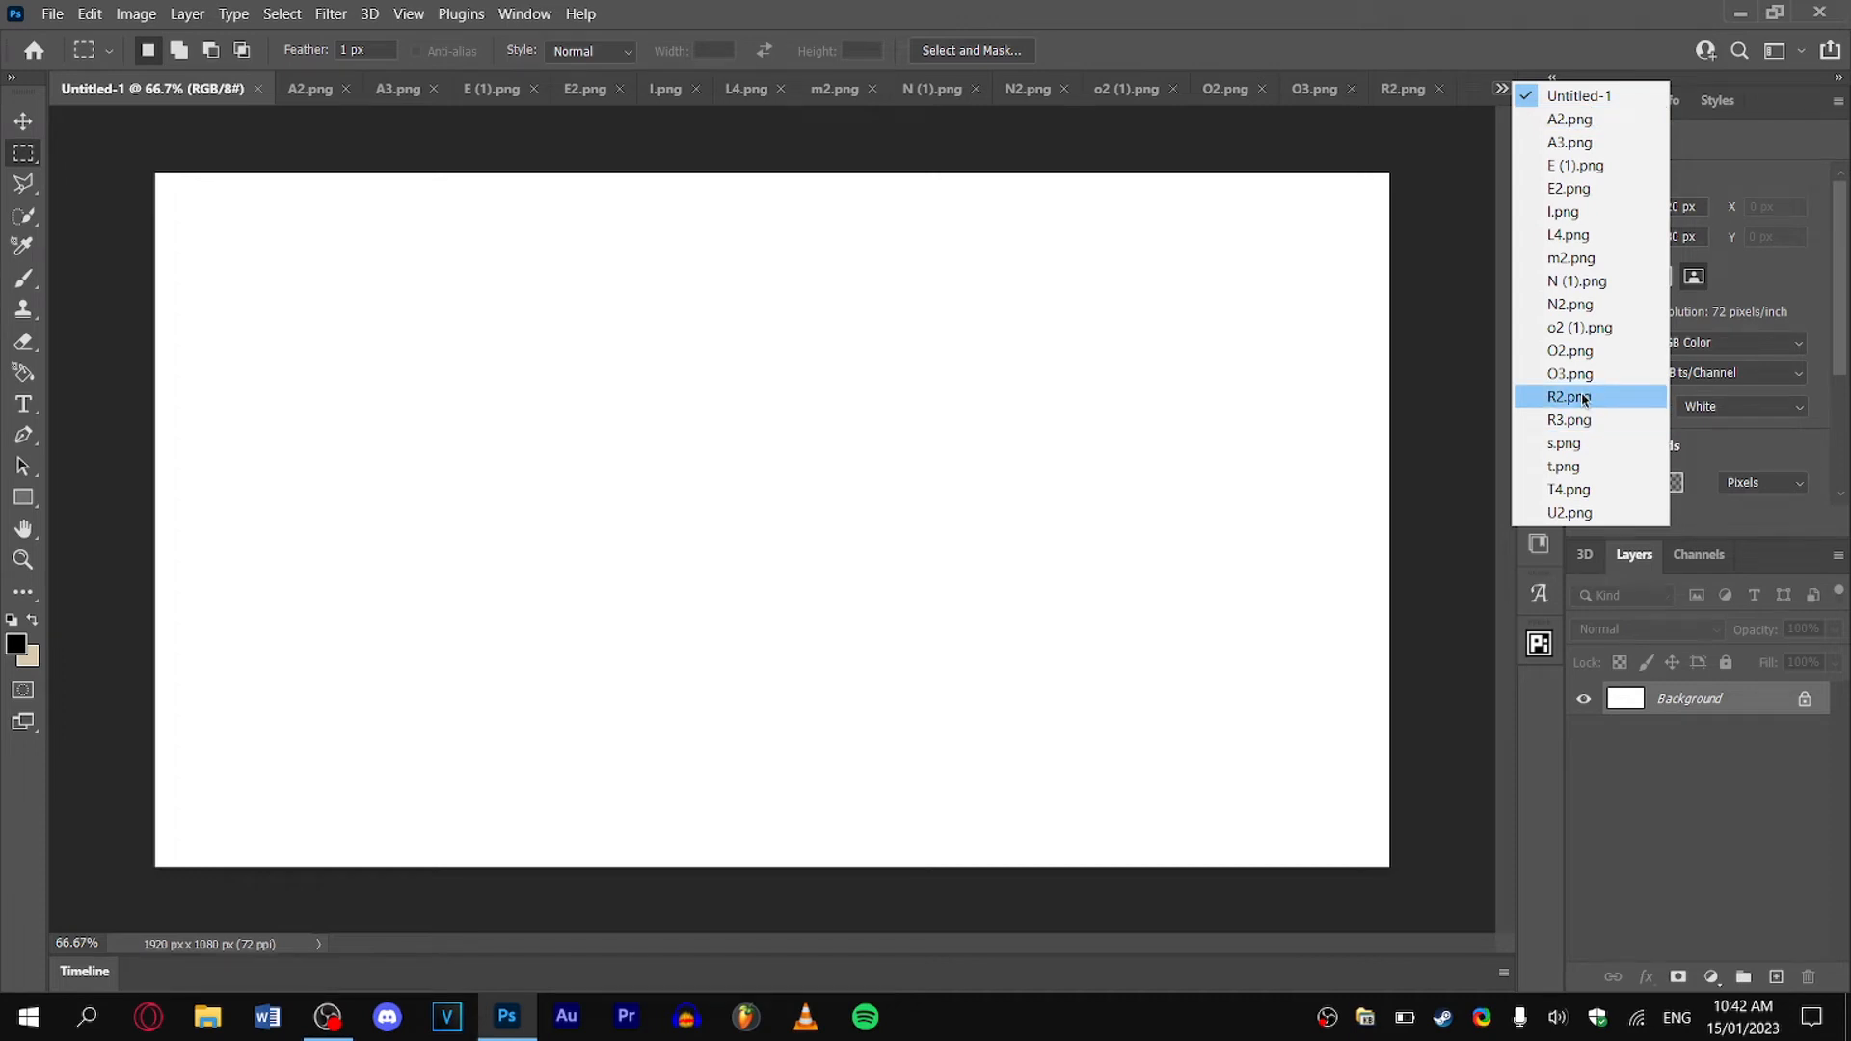
pyautogui.click(1569, 396)
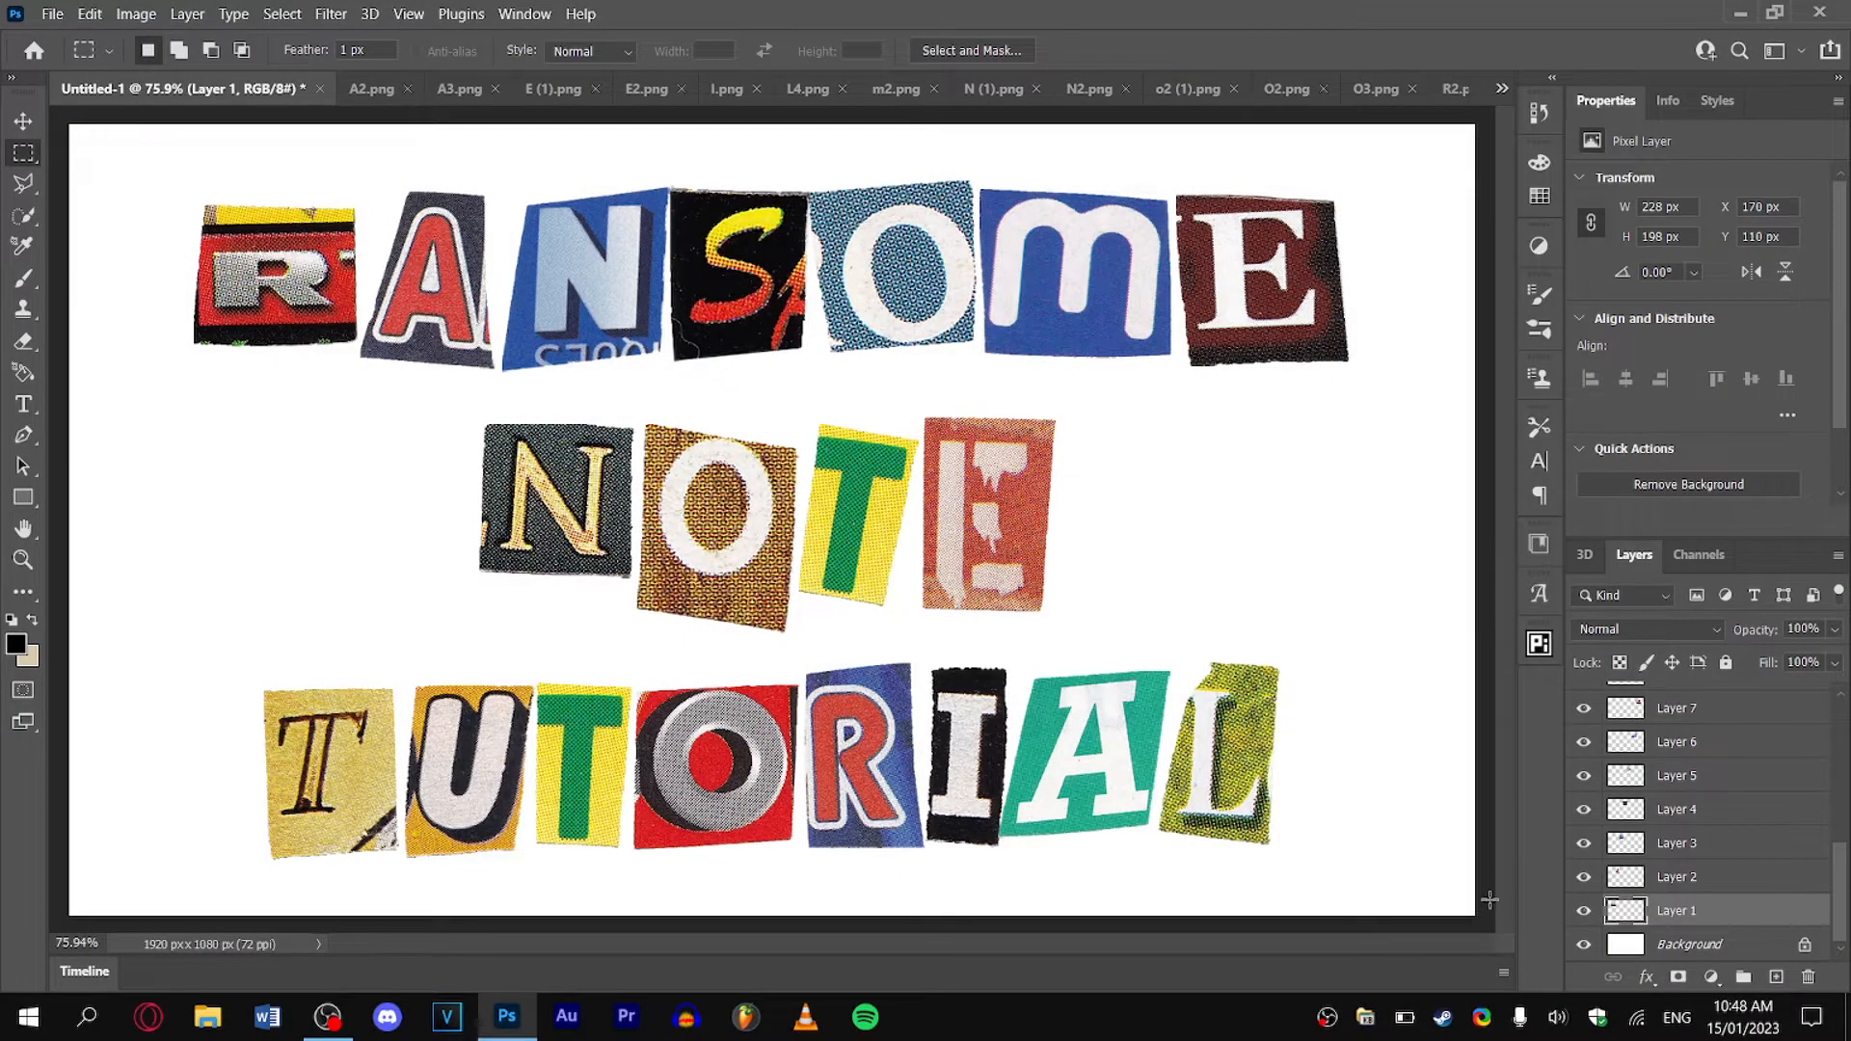
# Add a drop shadow (47% opacity, distance 5, size 8) and convert to Smart Object.
pyautogui.rightClick(1710, 911)
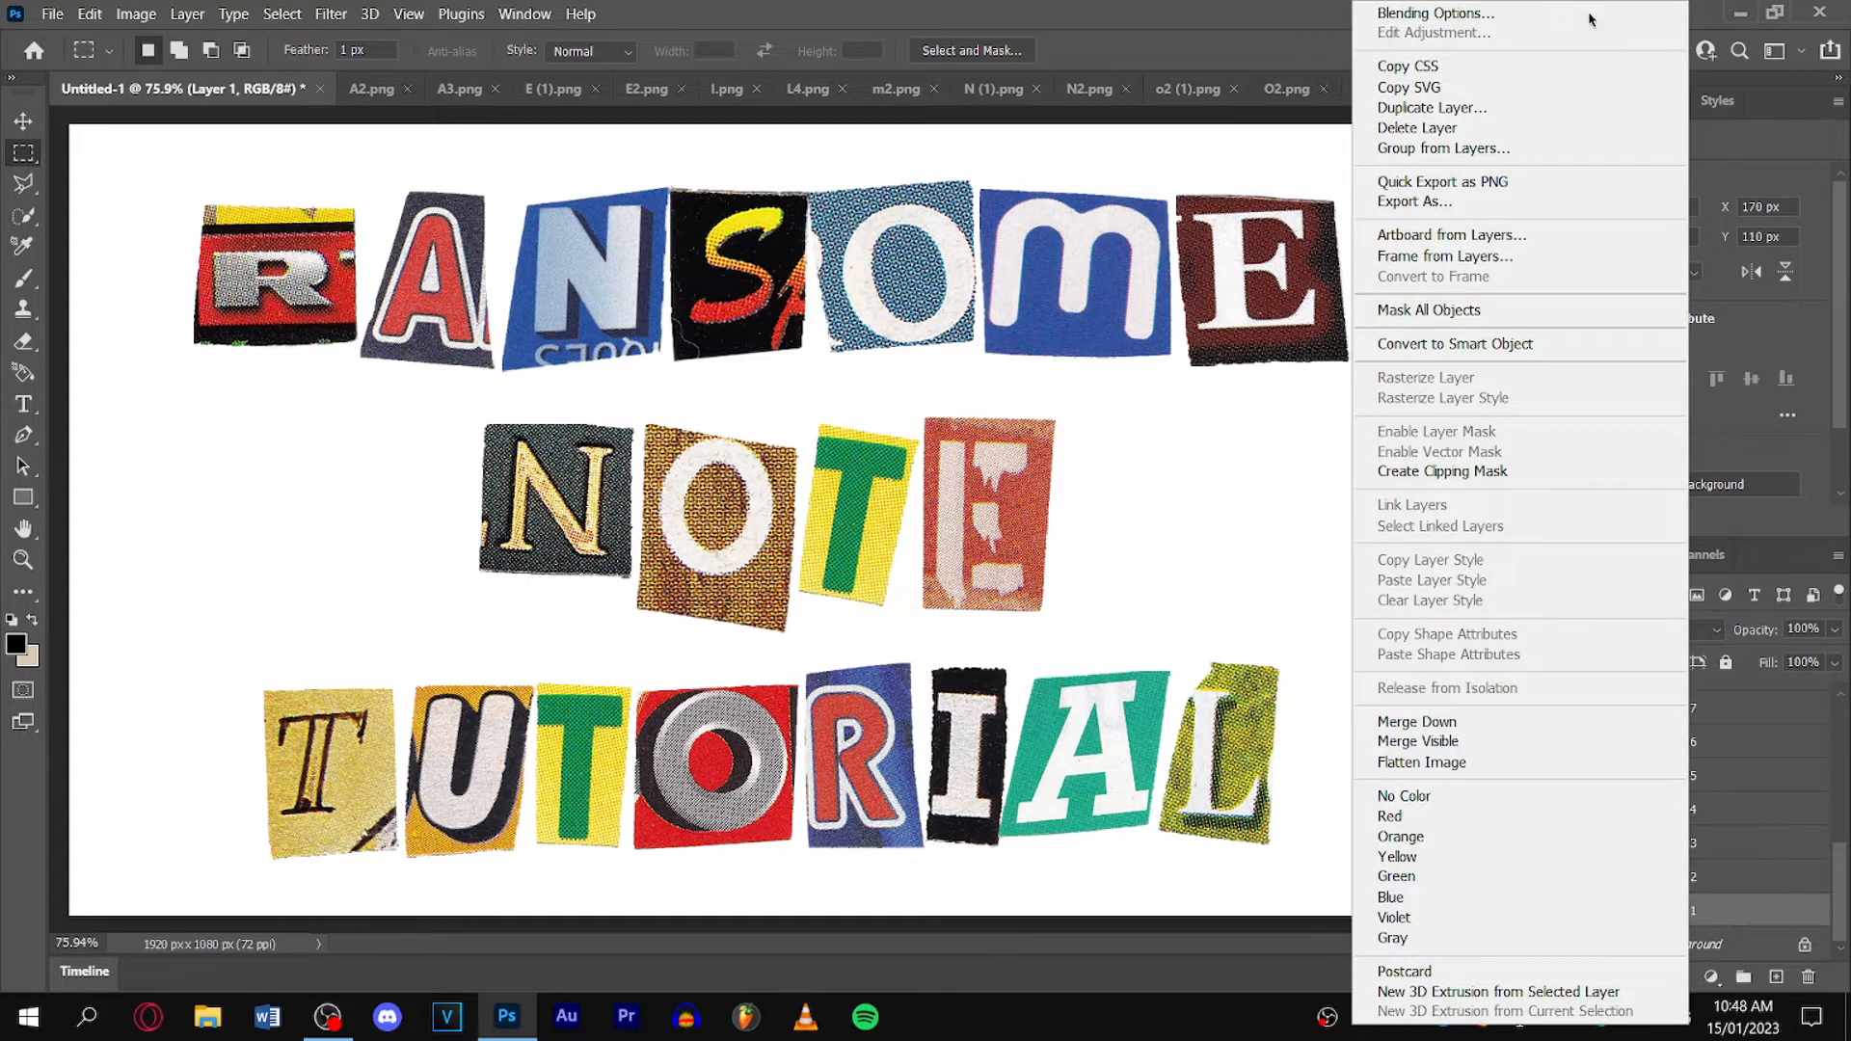
pyautogui.click(1435, 12)
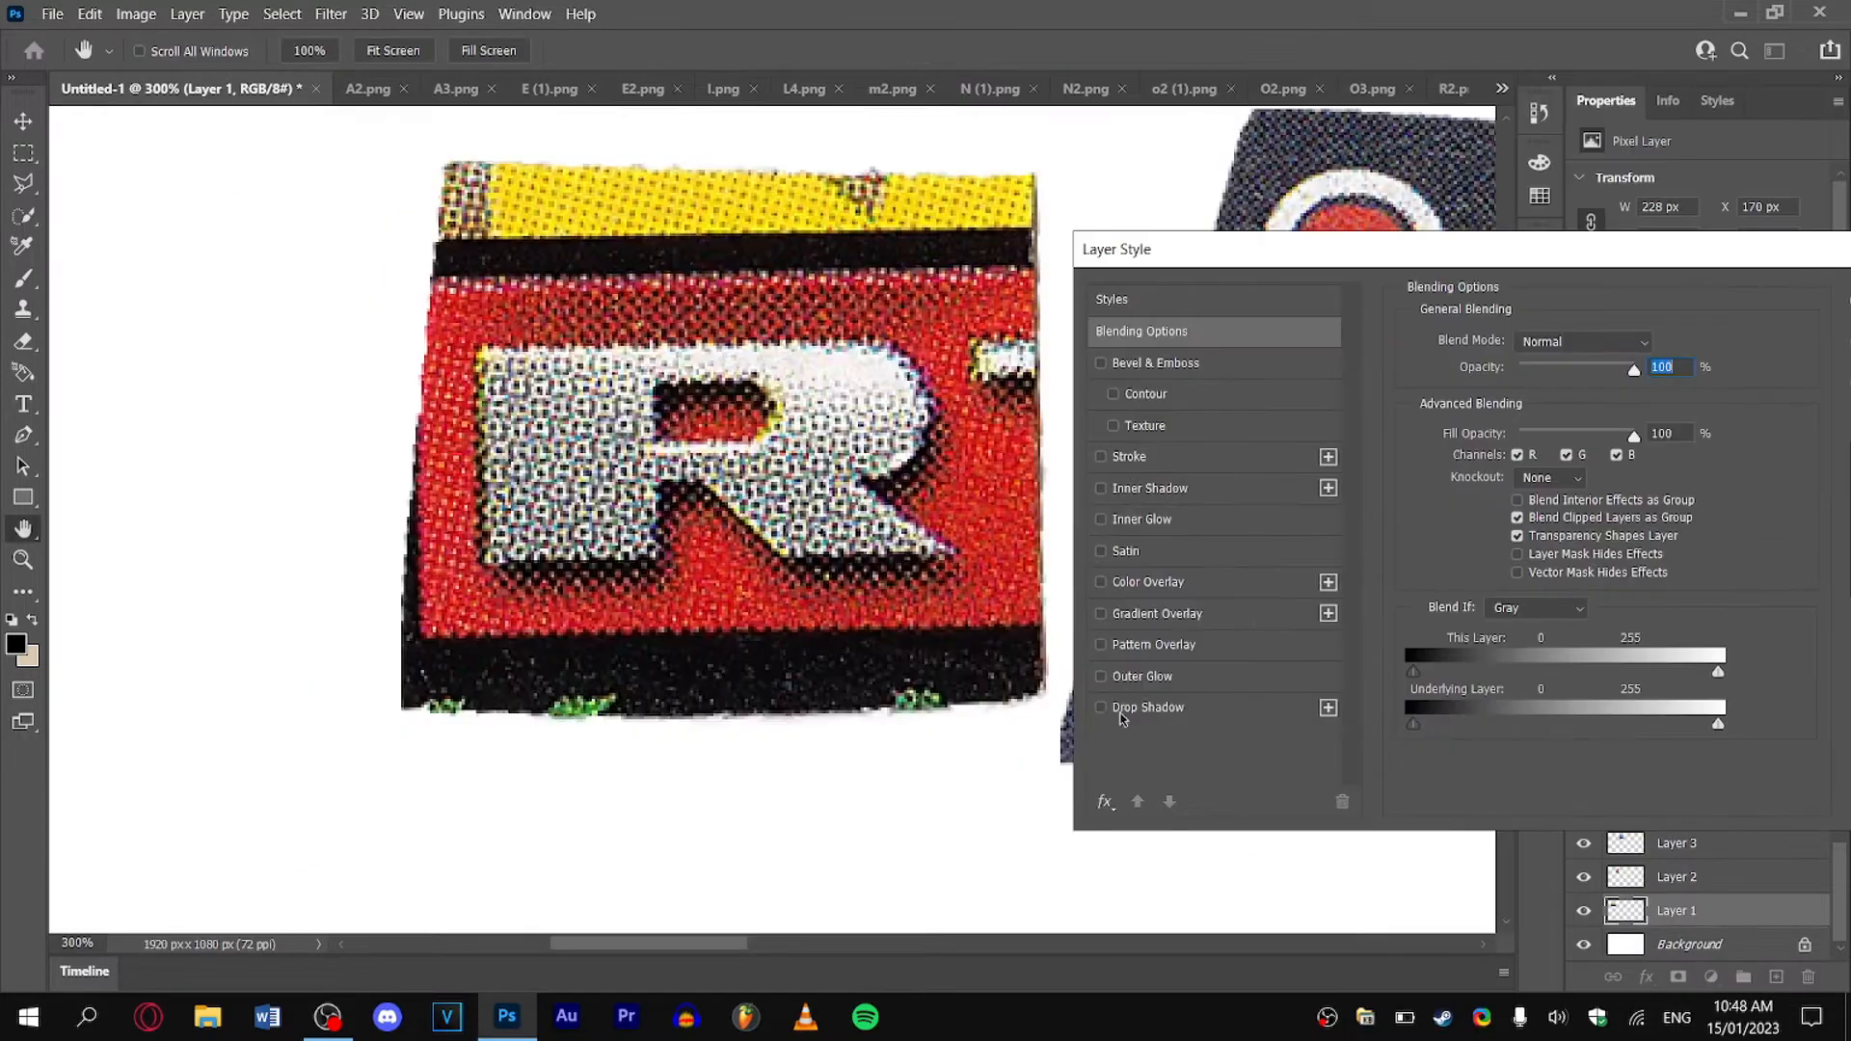
pyautogui.click(1148, 706)
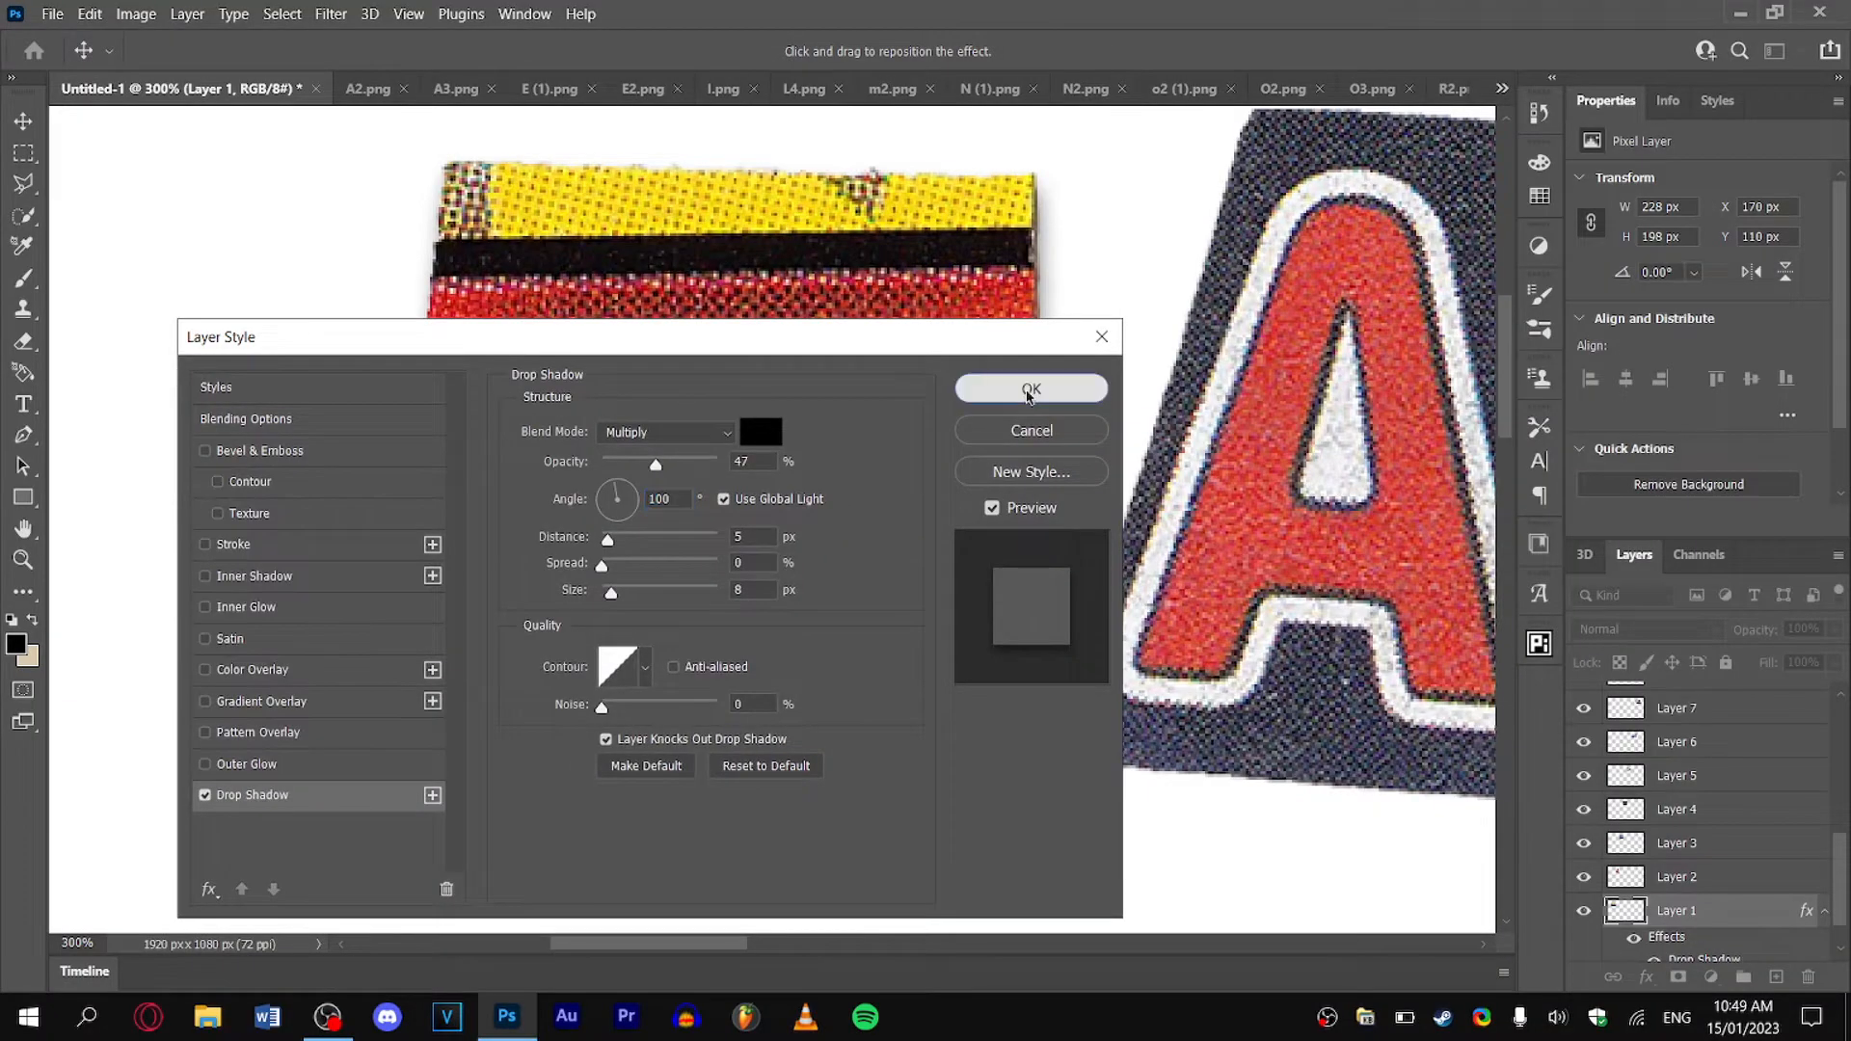
pyautogui.click(1029, 389)
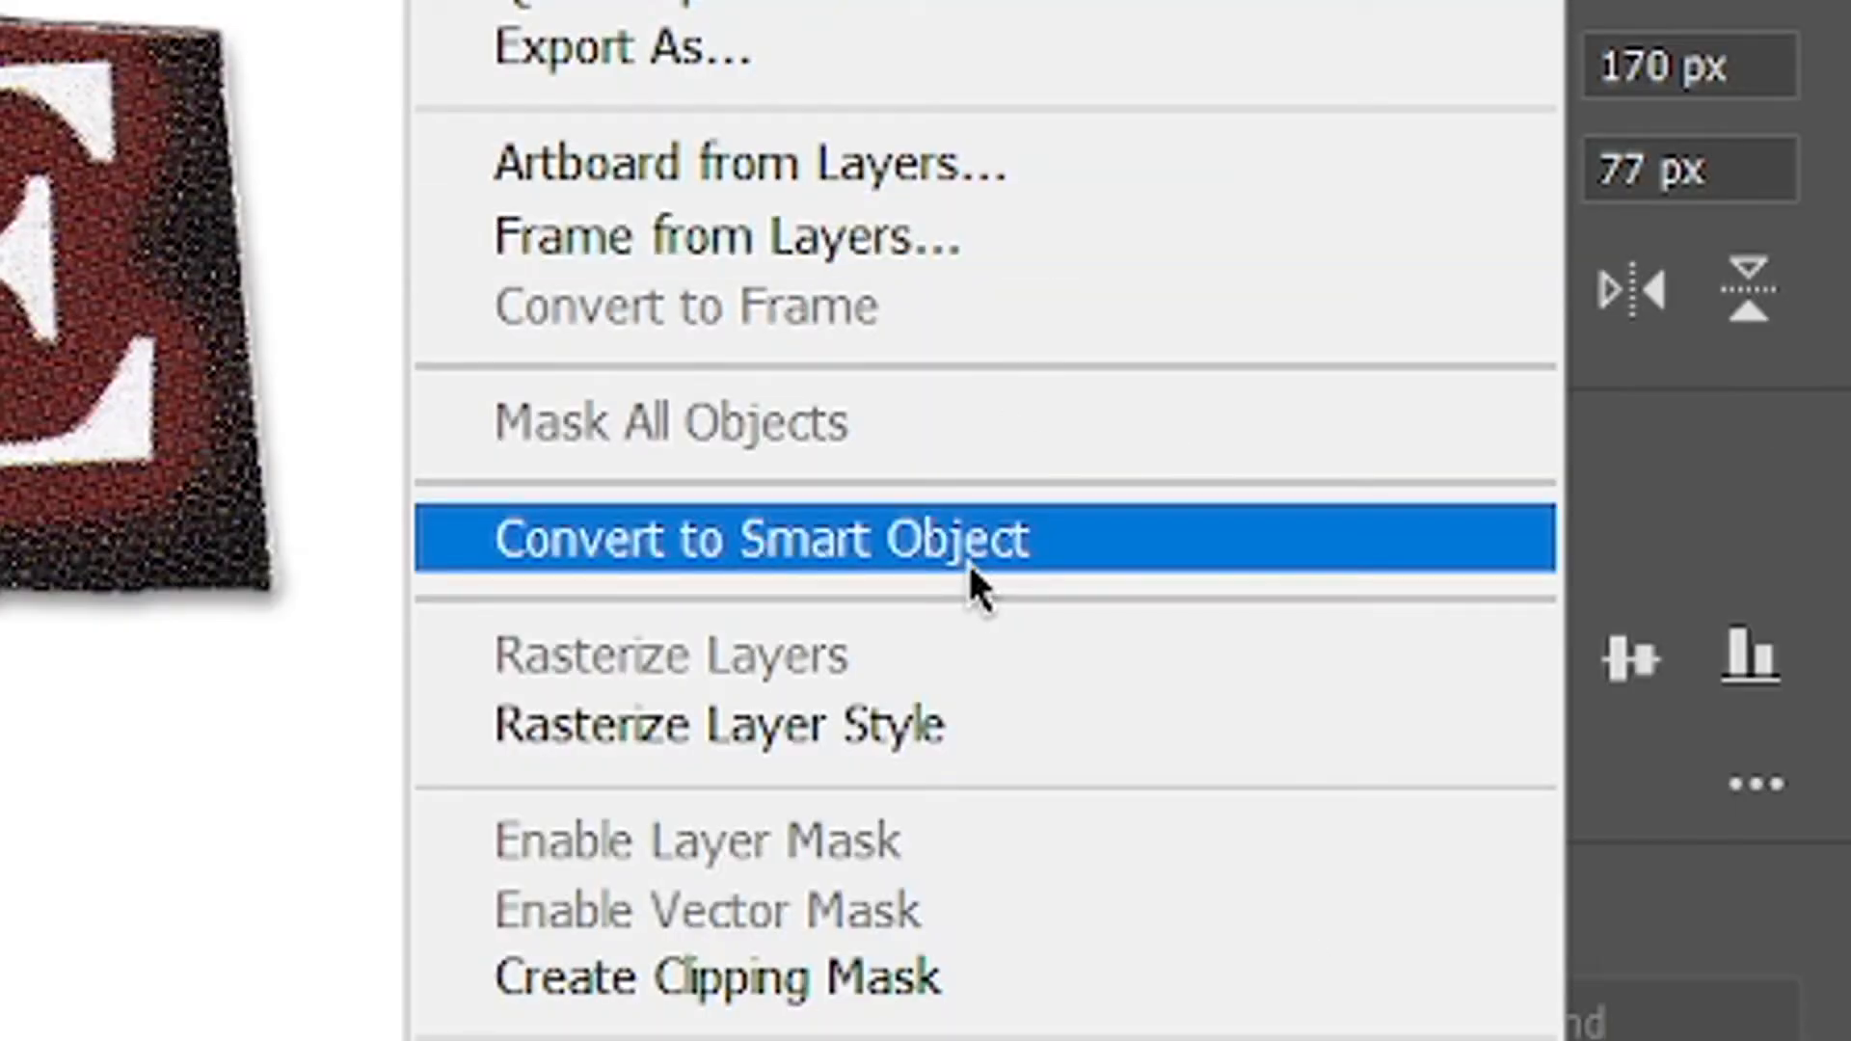
pyautogui.click(765, 538)
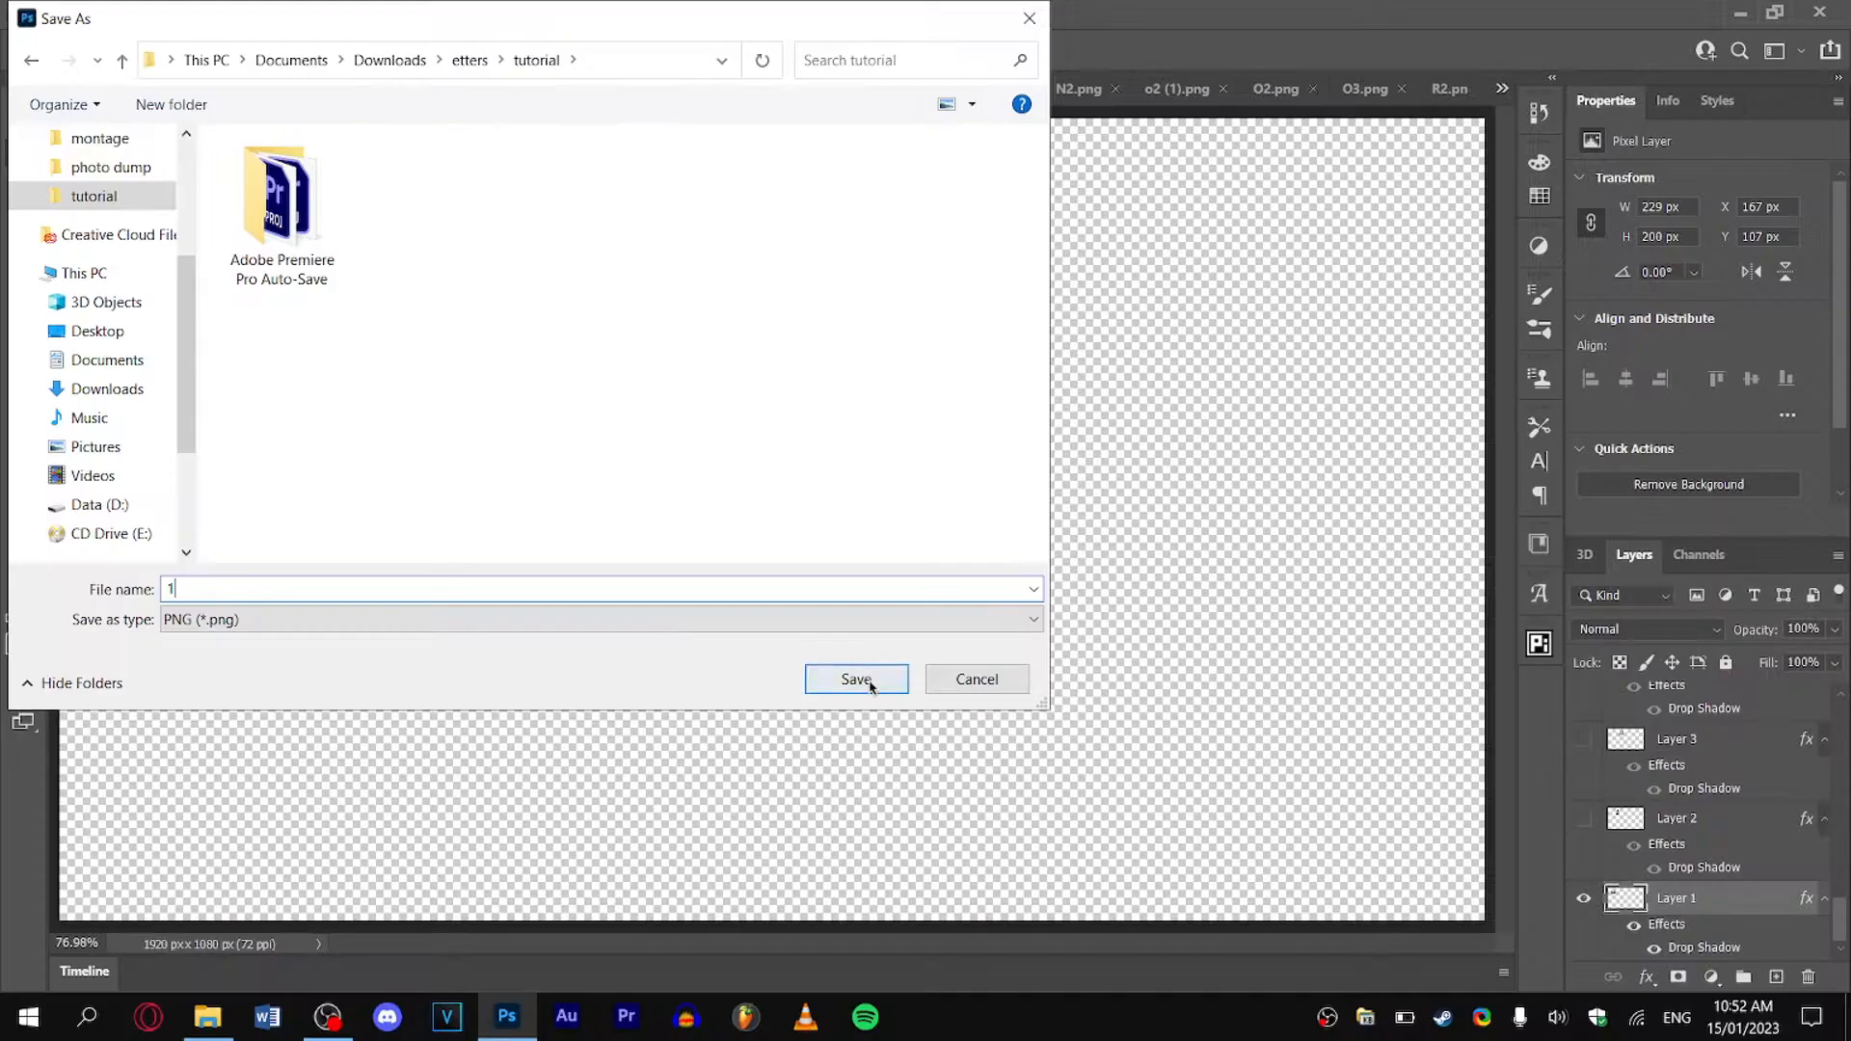
# Save the canvas showing only the first letter as PNG file '1'.
pyautogui.click(855, 679)
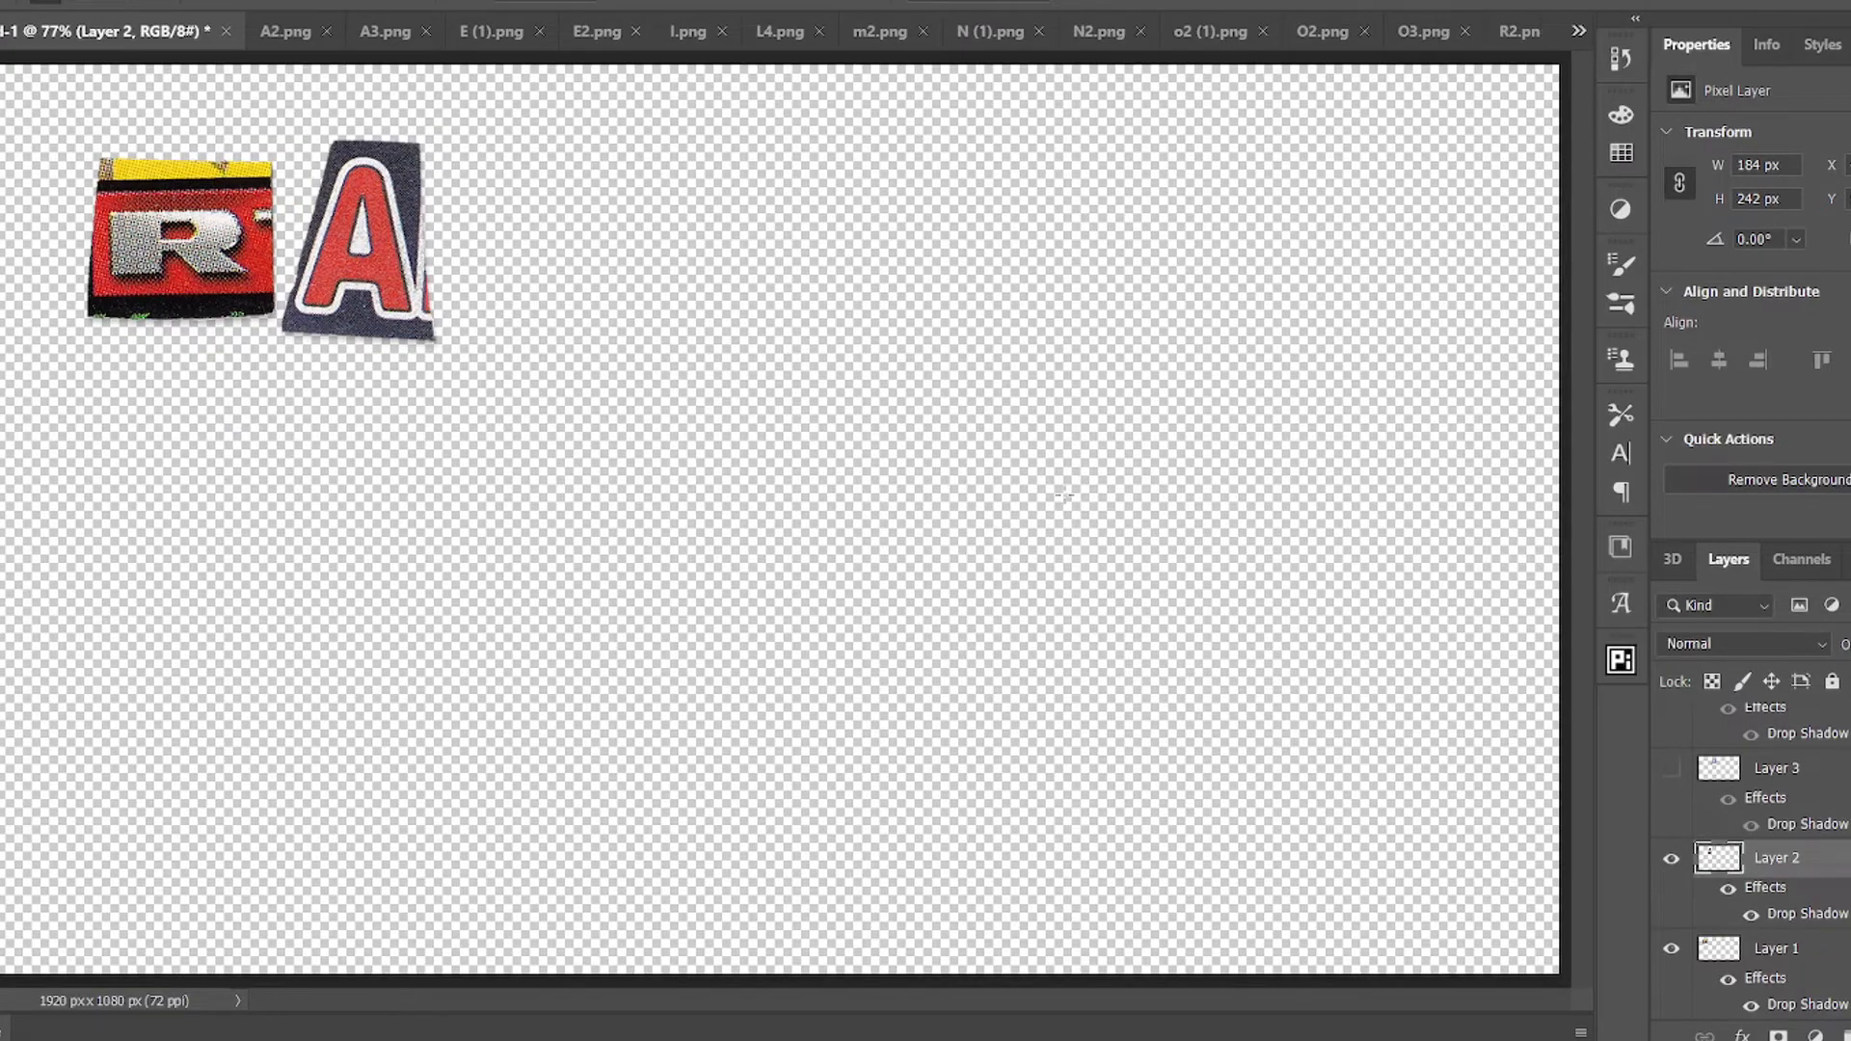
# Reveal the next letter layers one at a time, including the T letter.
pyautogui.click(64, 13)
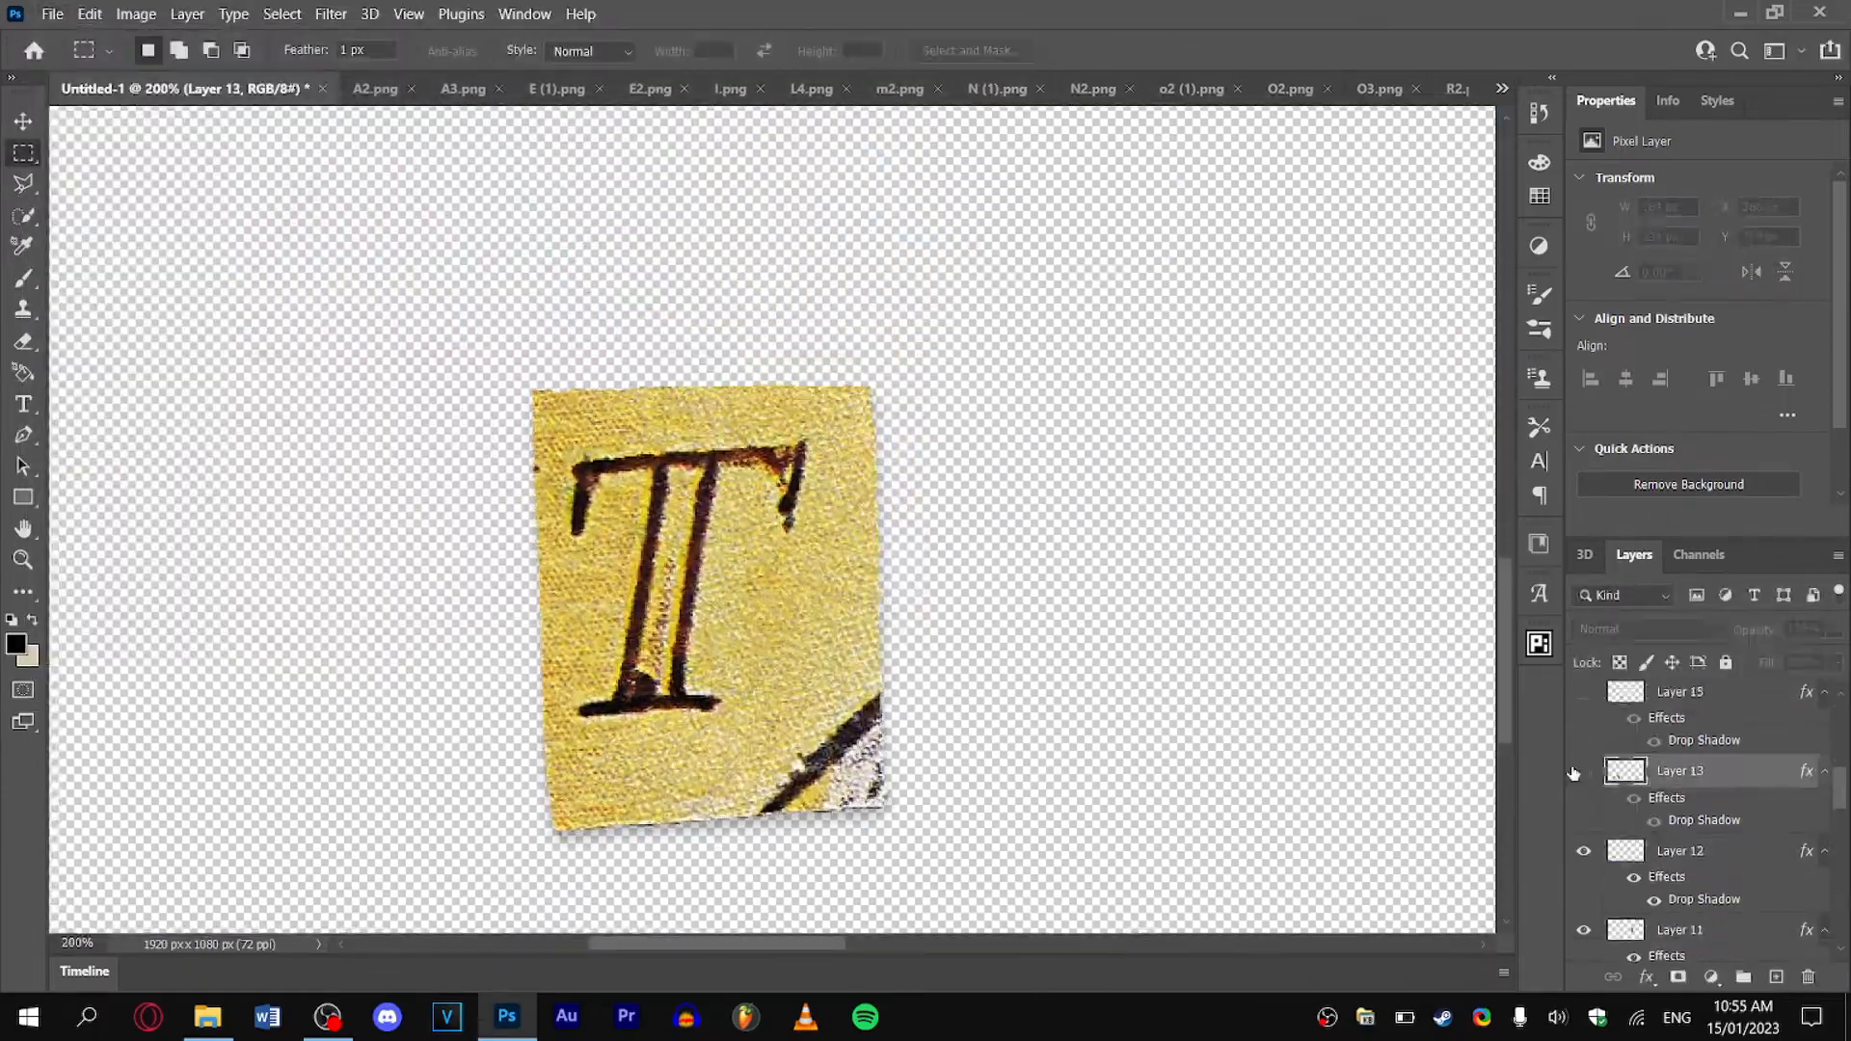
pyautogui.click(52, 13)
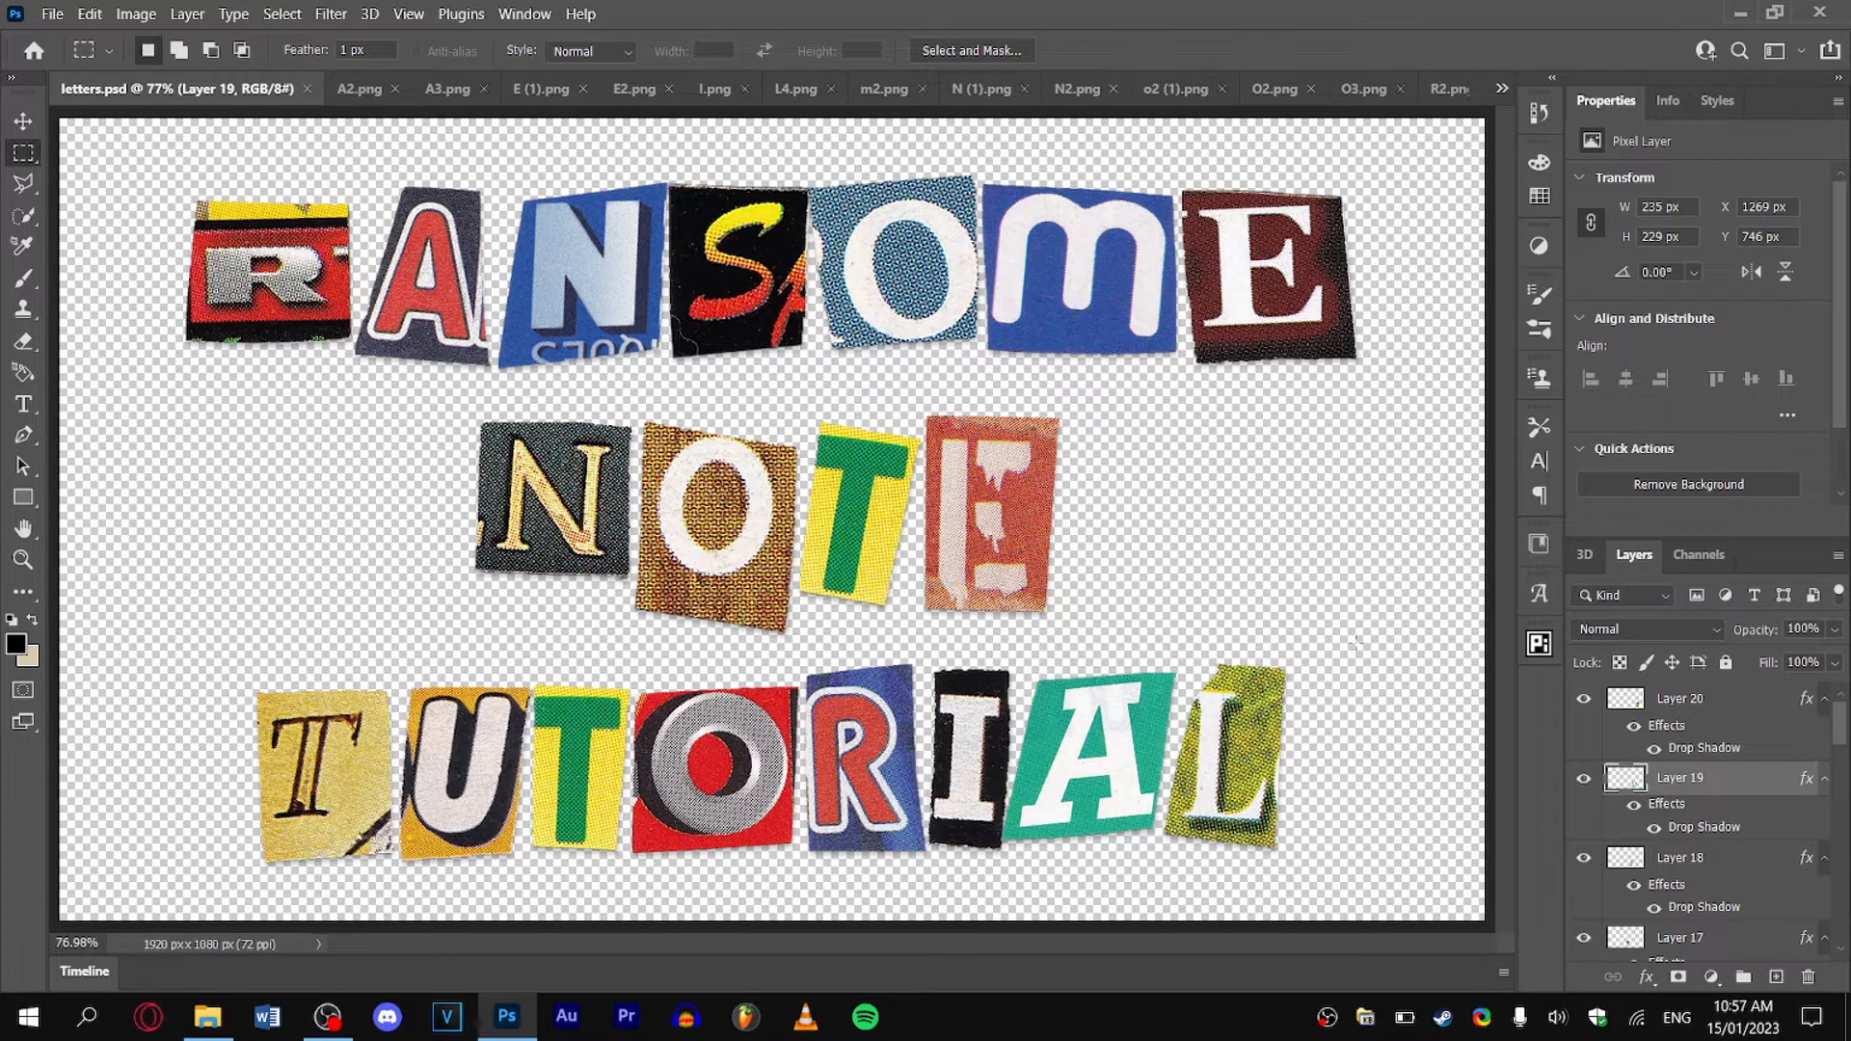
# Switch to Adobe After Effects from the taskbar.
pyautogui.click(925, 1017)
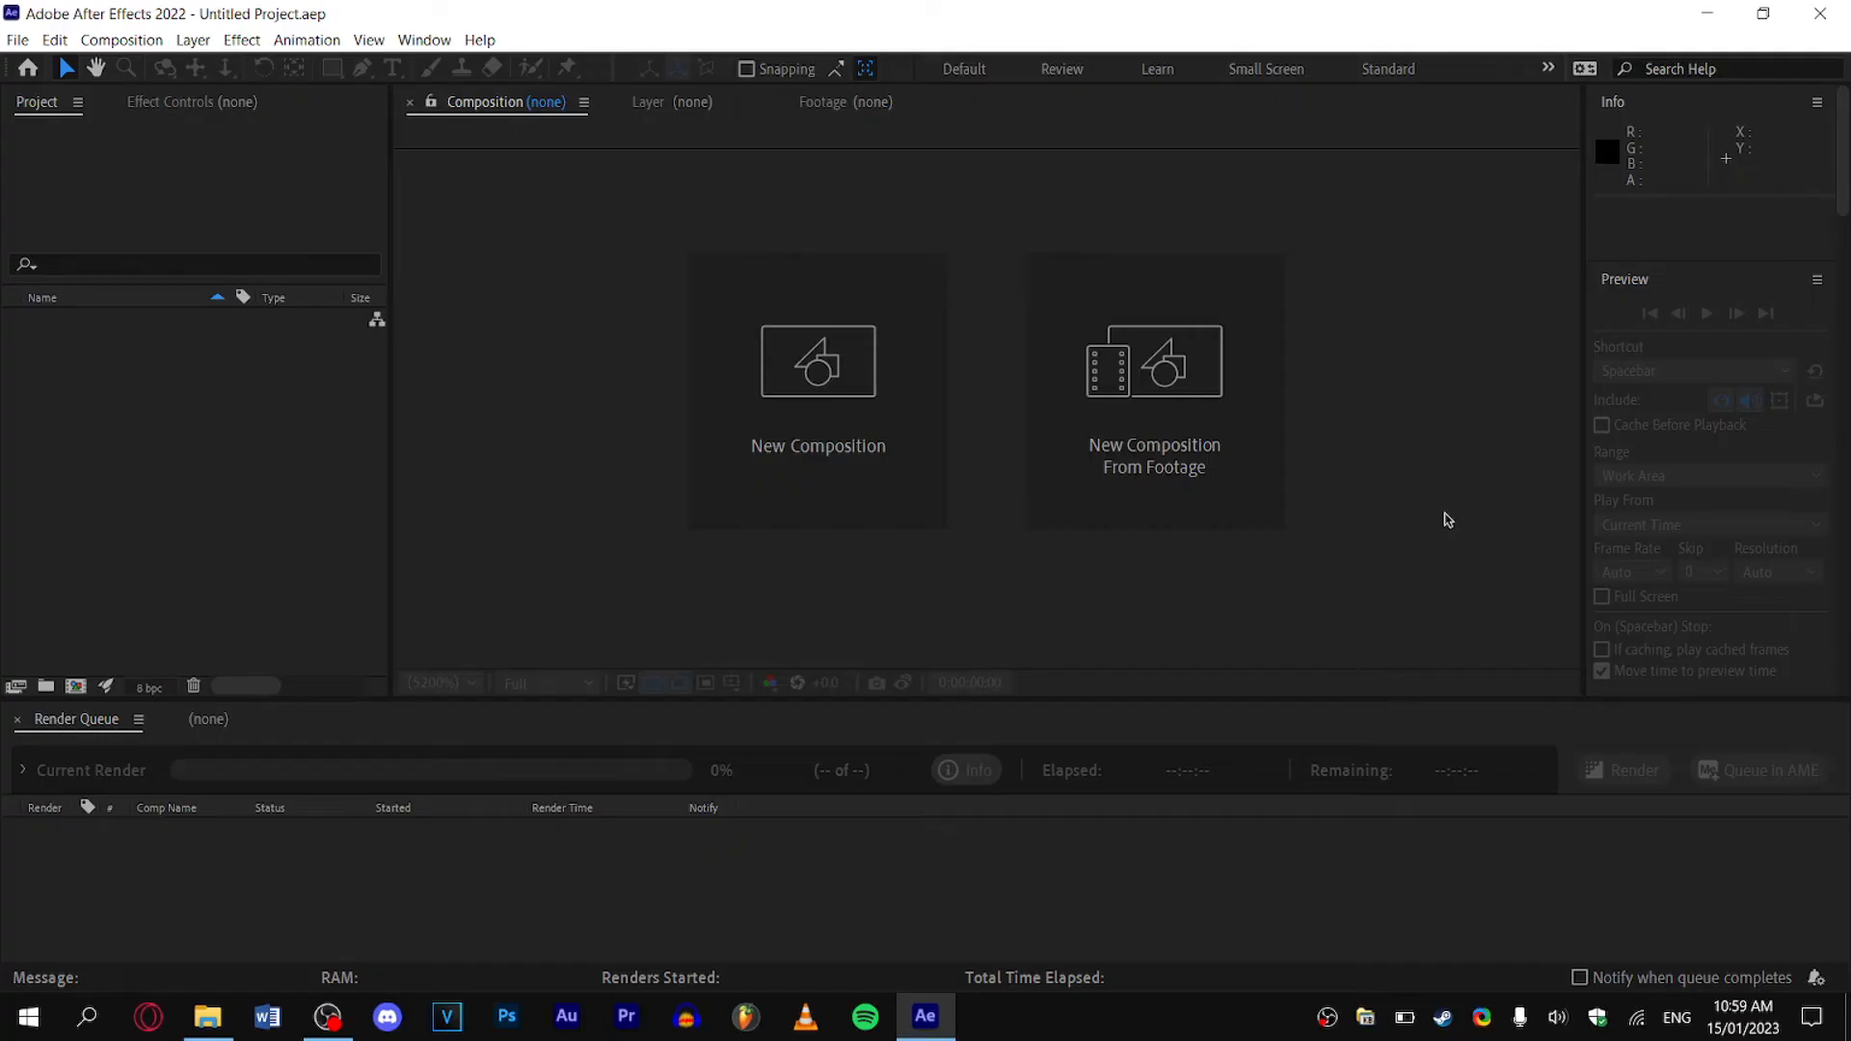
pyautogui.moveTo(1152, 454)
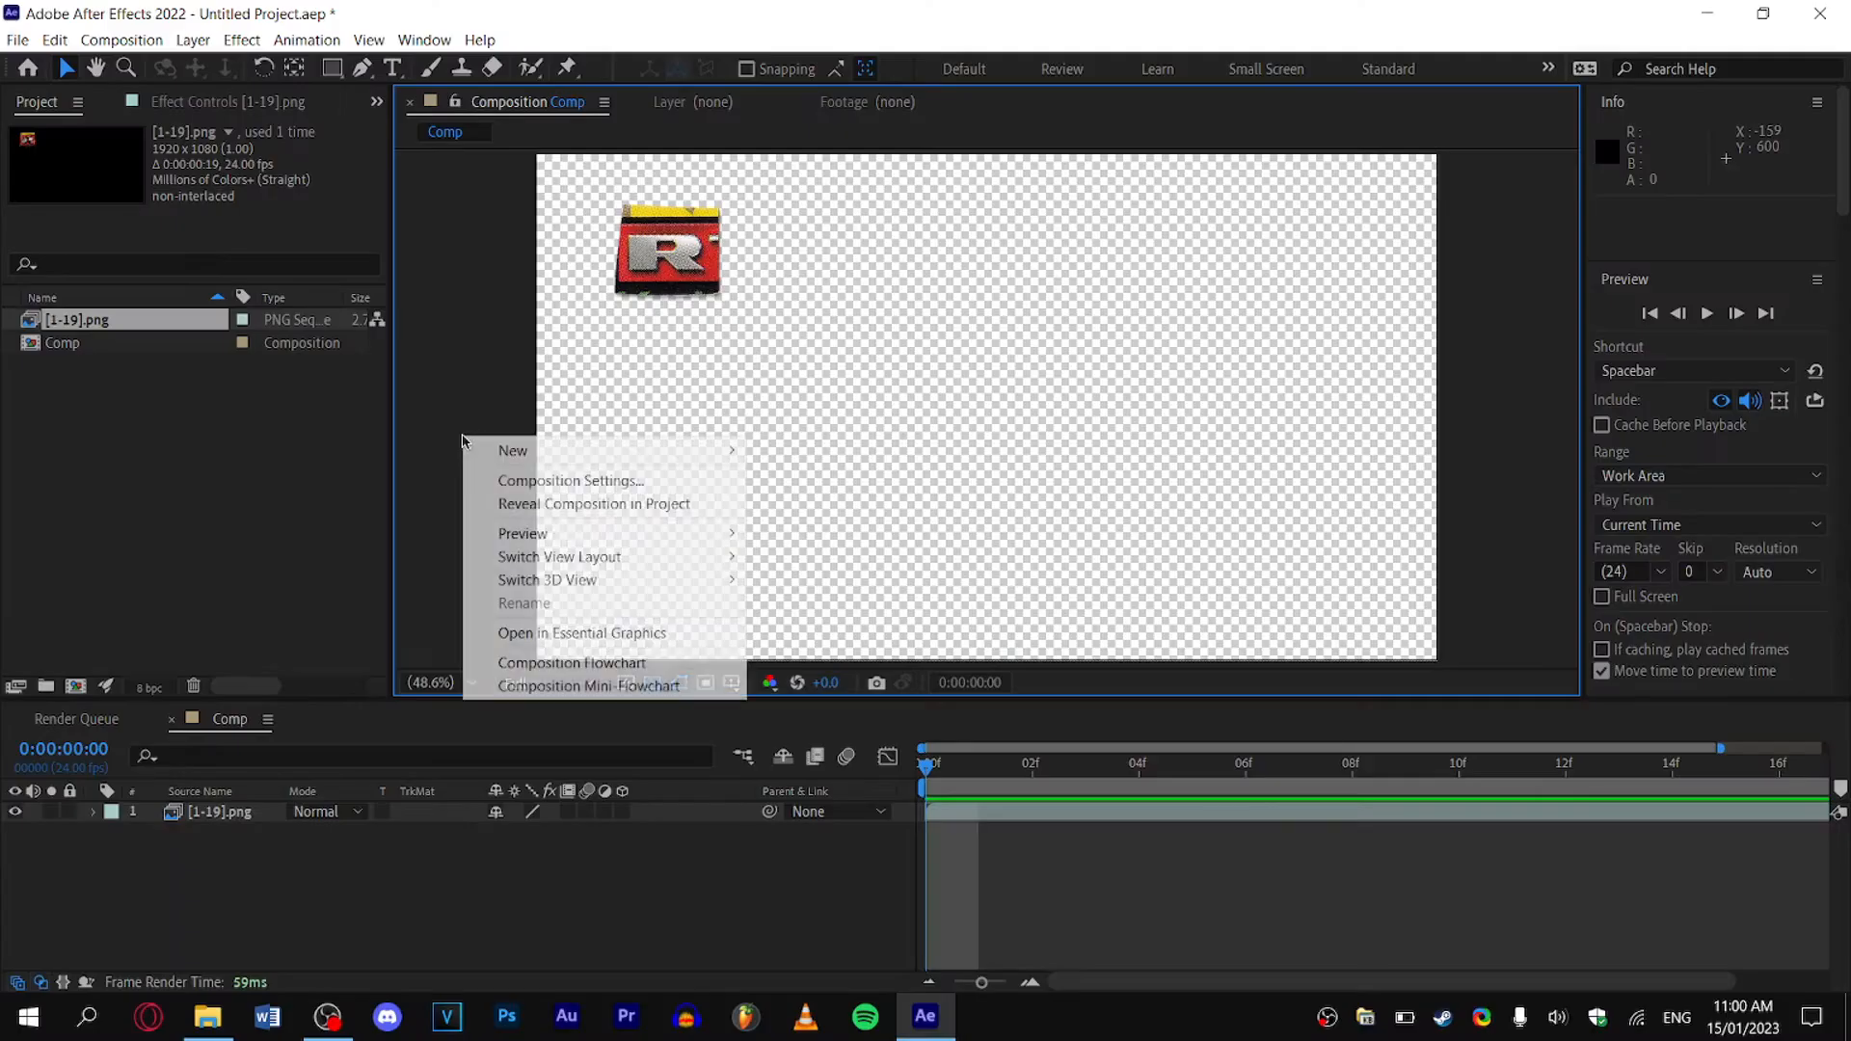
# Duplicate the letter sequence layer and time-stretch it to run longer.
pyautogui.click(570, 480)
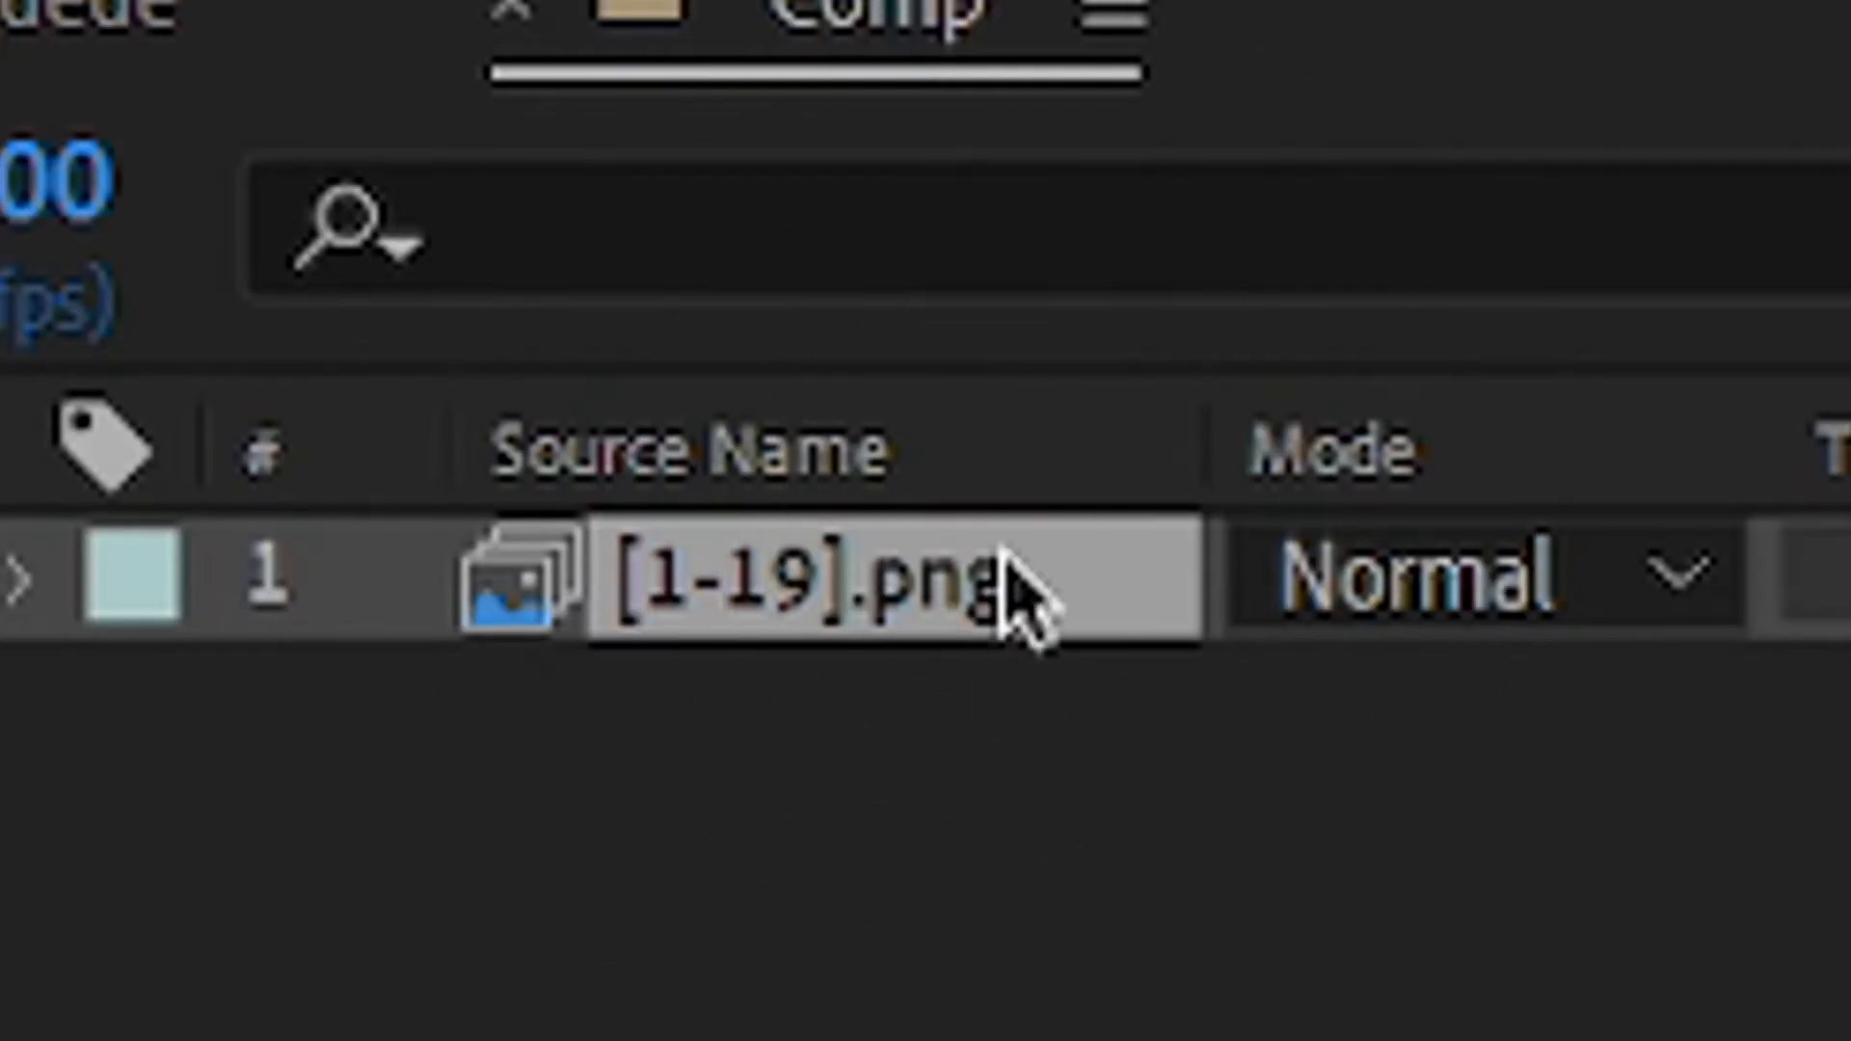
pyautogui.press('ctrl+d')
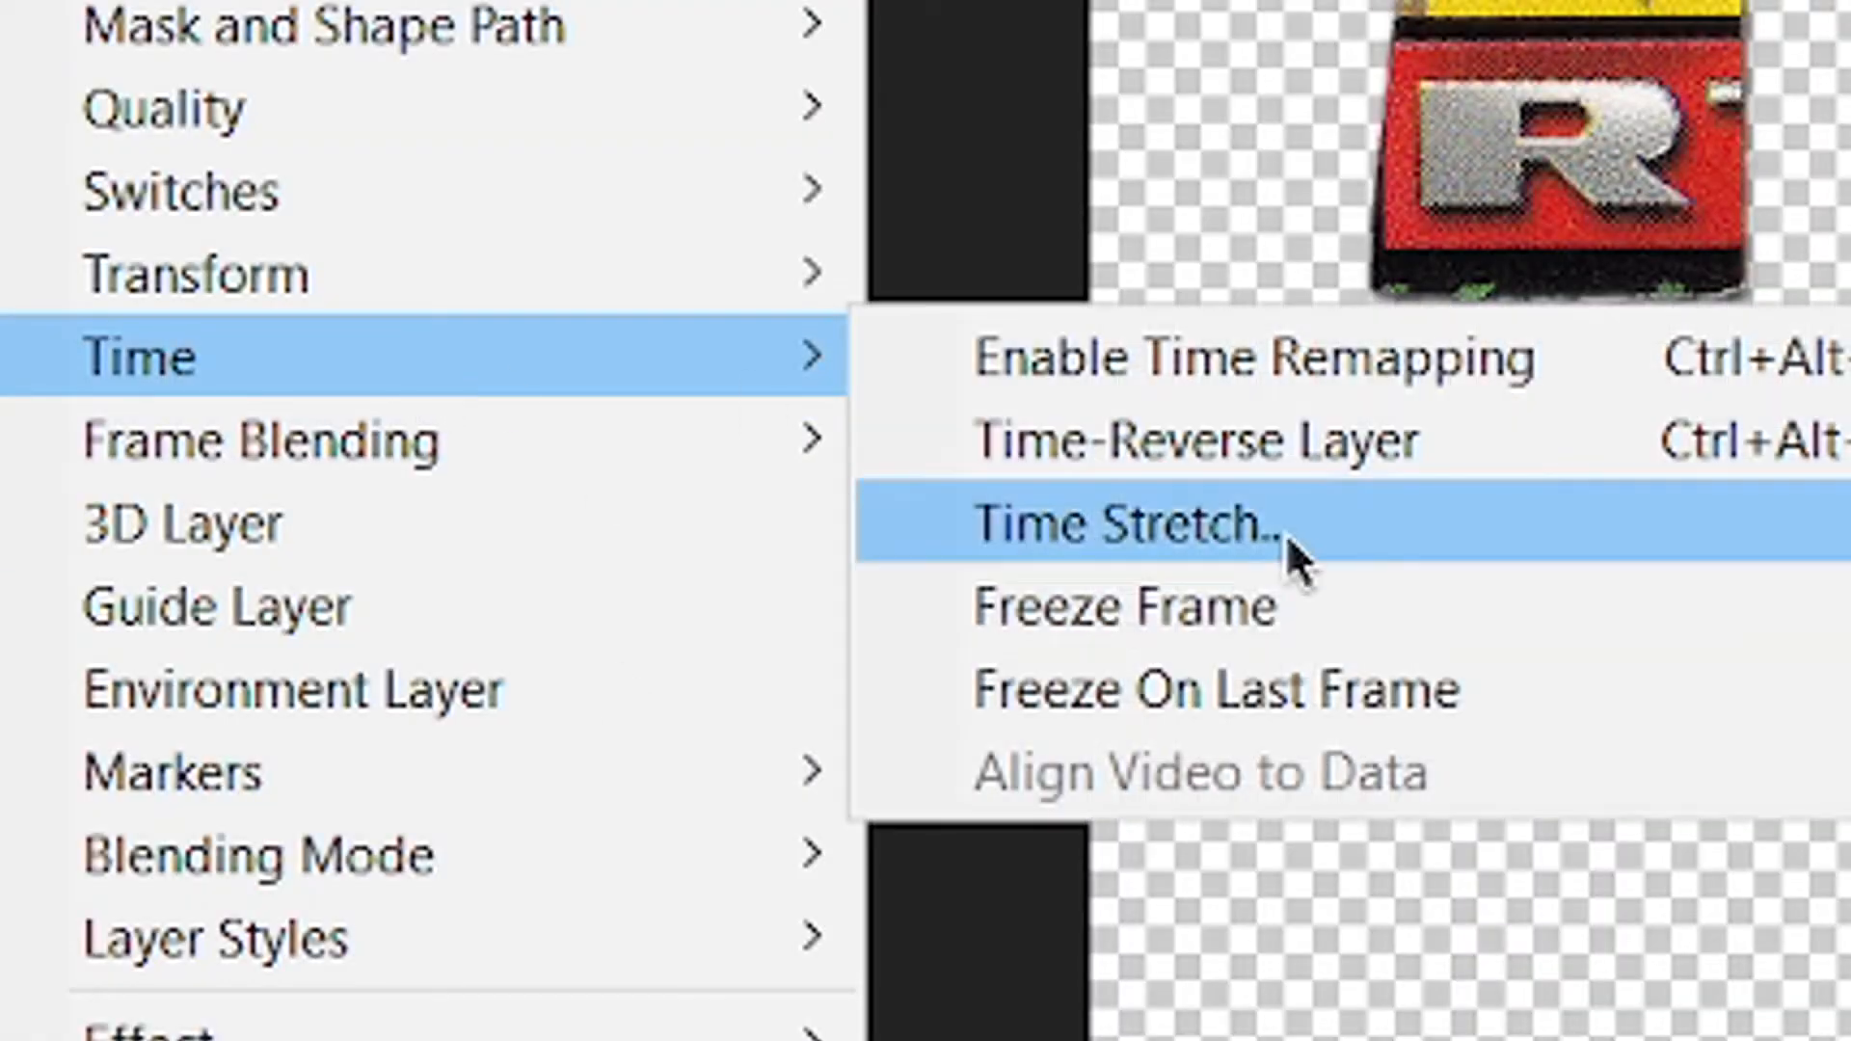
pyautogui.click(1122, 525)
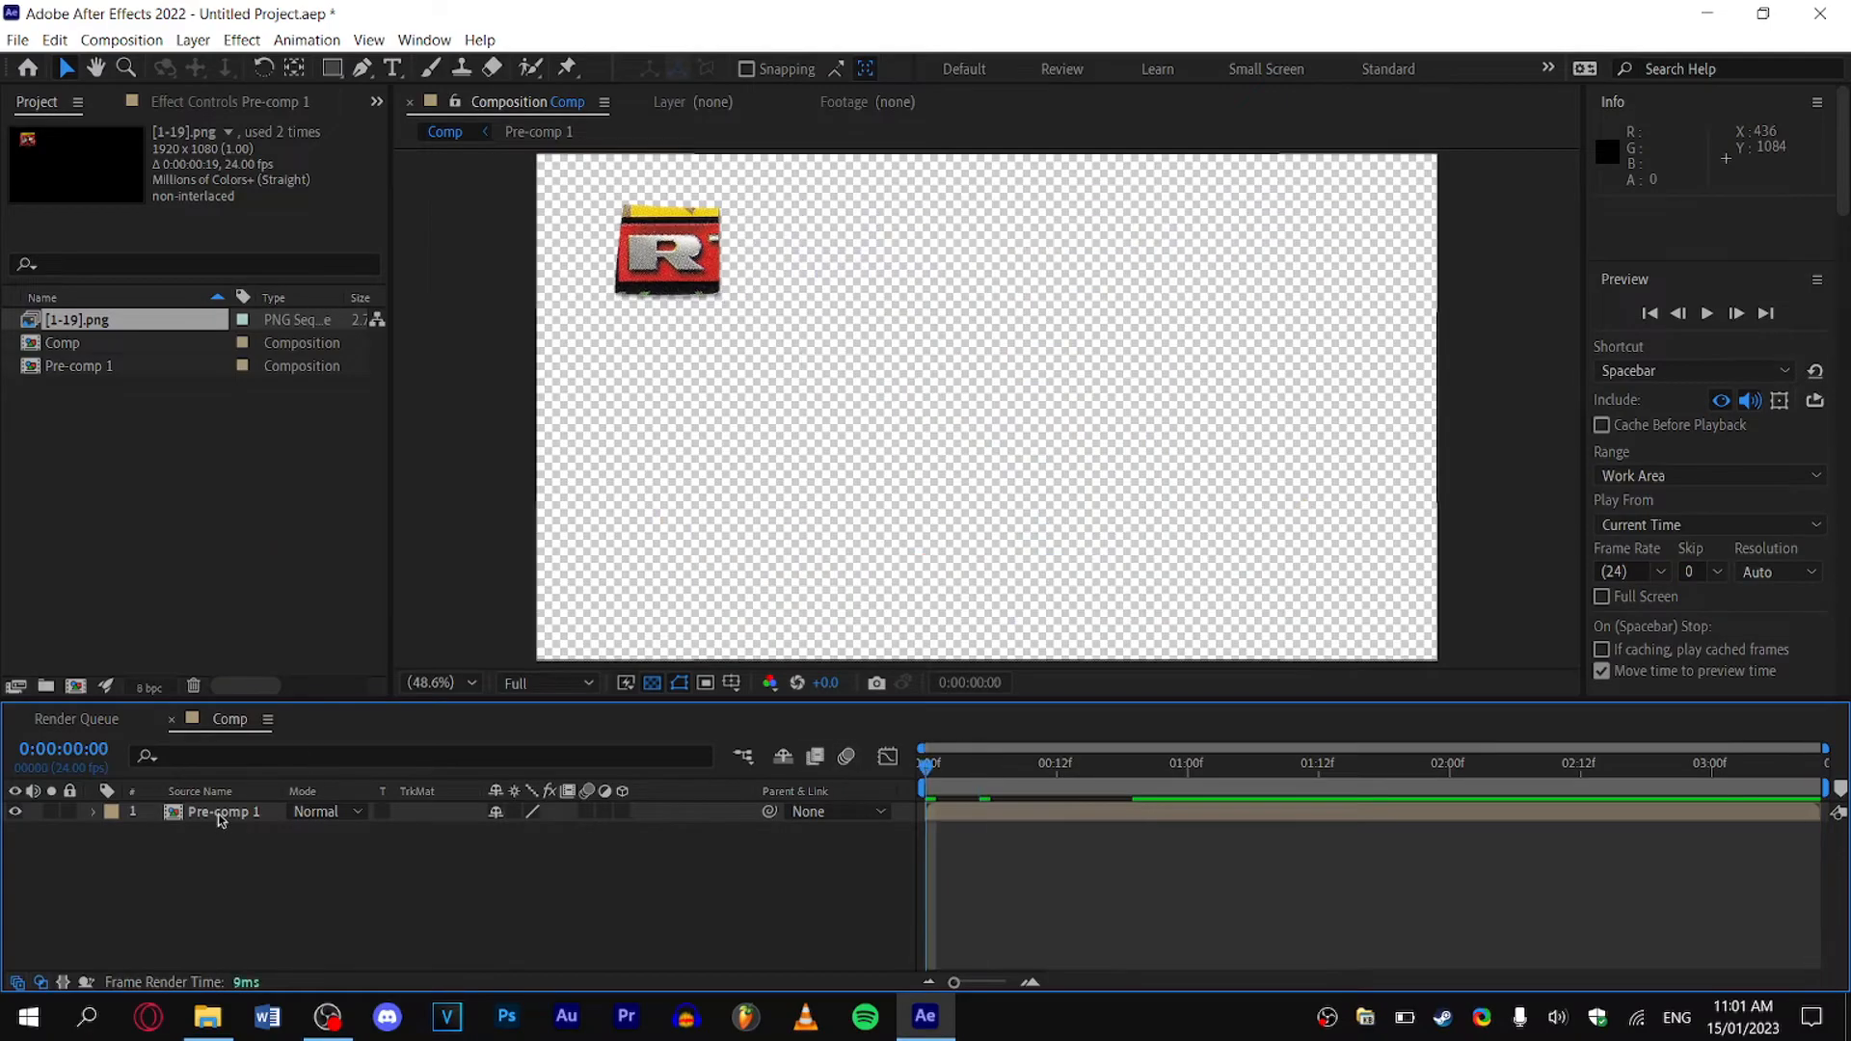
# Add a wiggle(30,2) expression to Pre-comp 1's Position.
pyautogui.press('p')
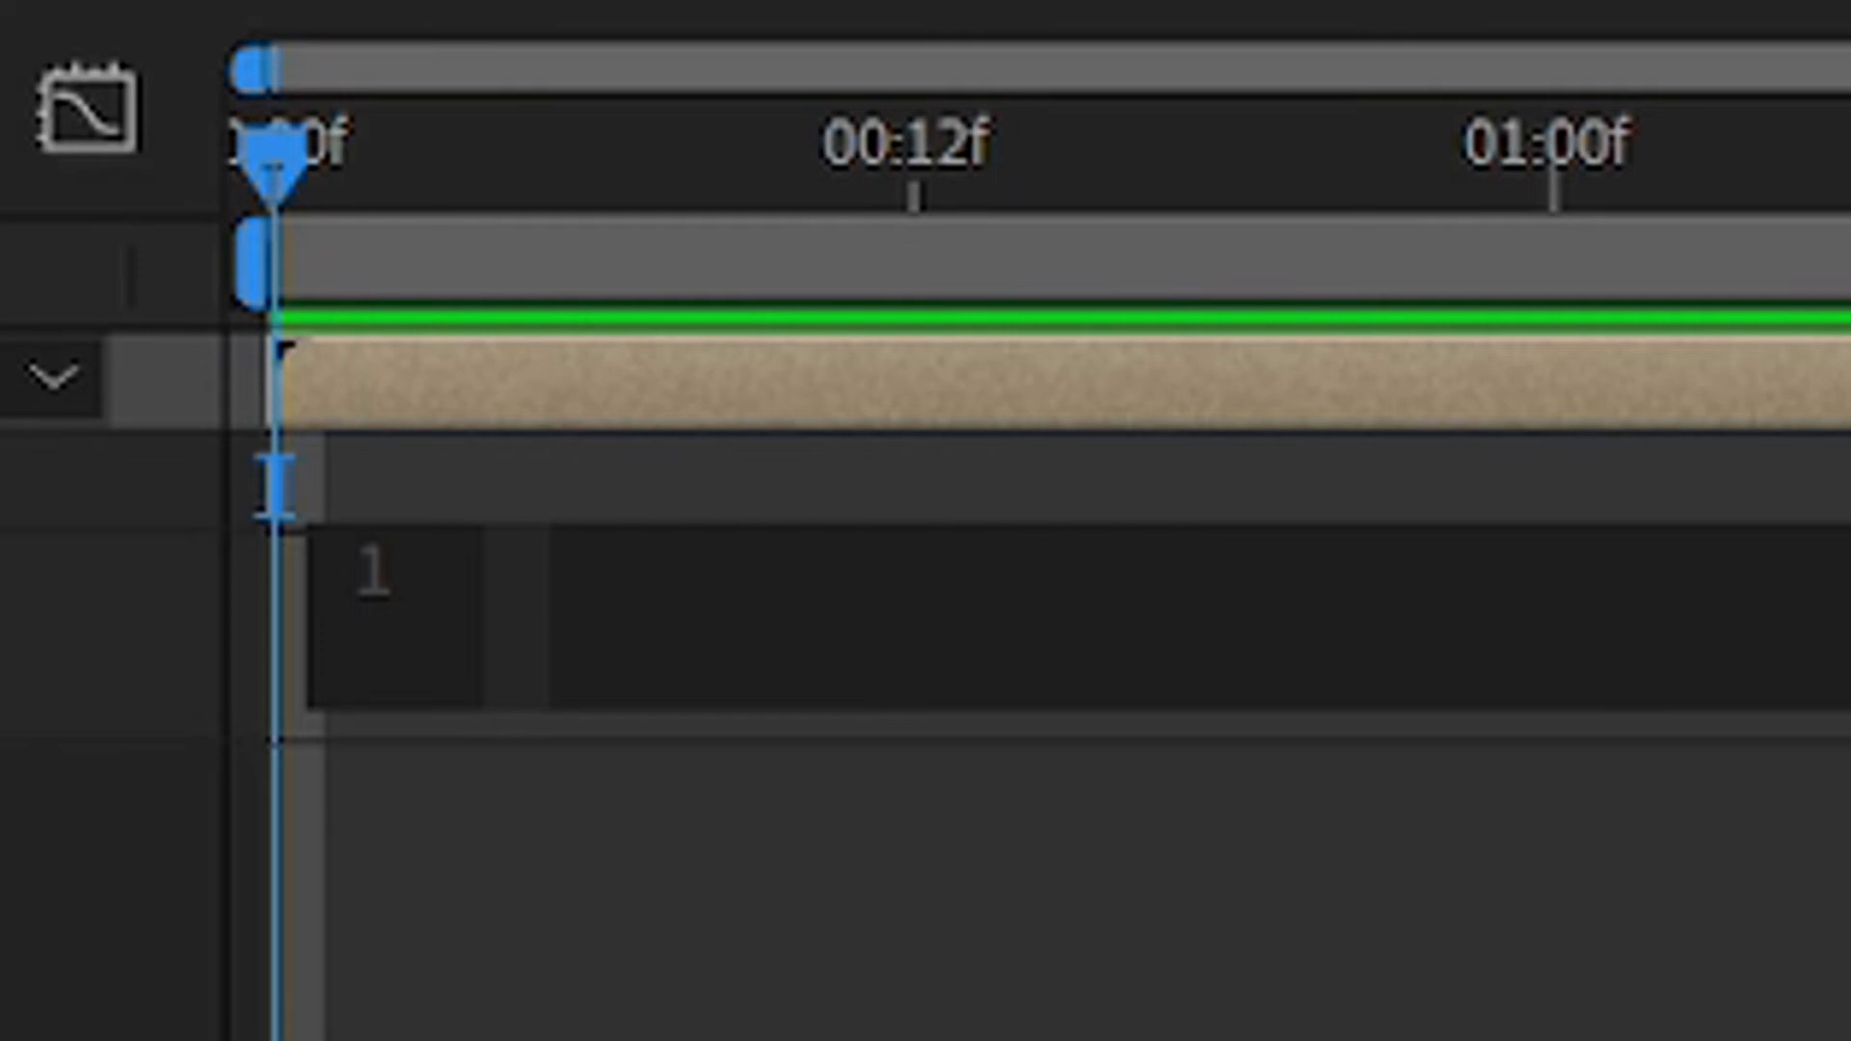
pyautogui.write('wiggle()')
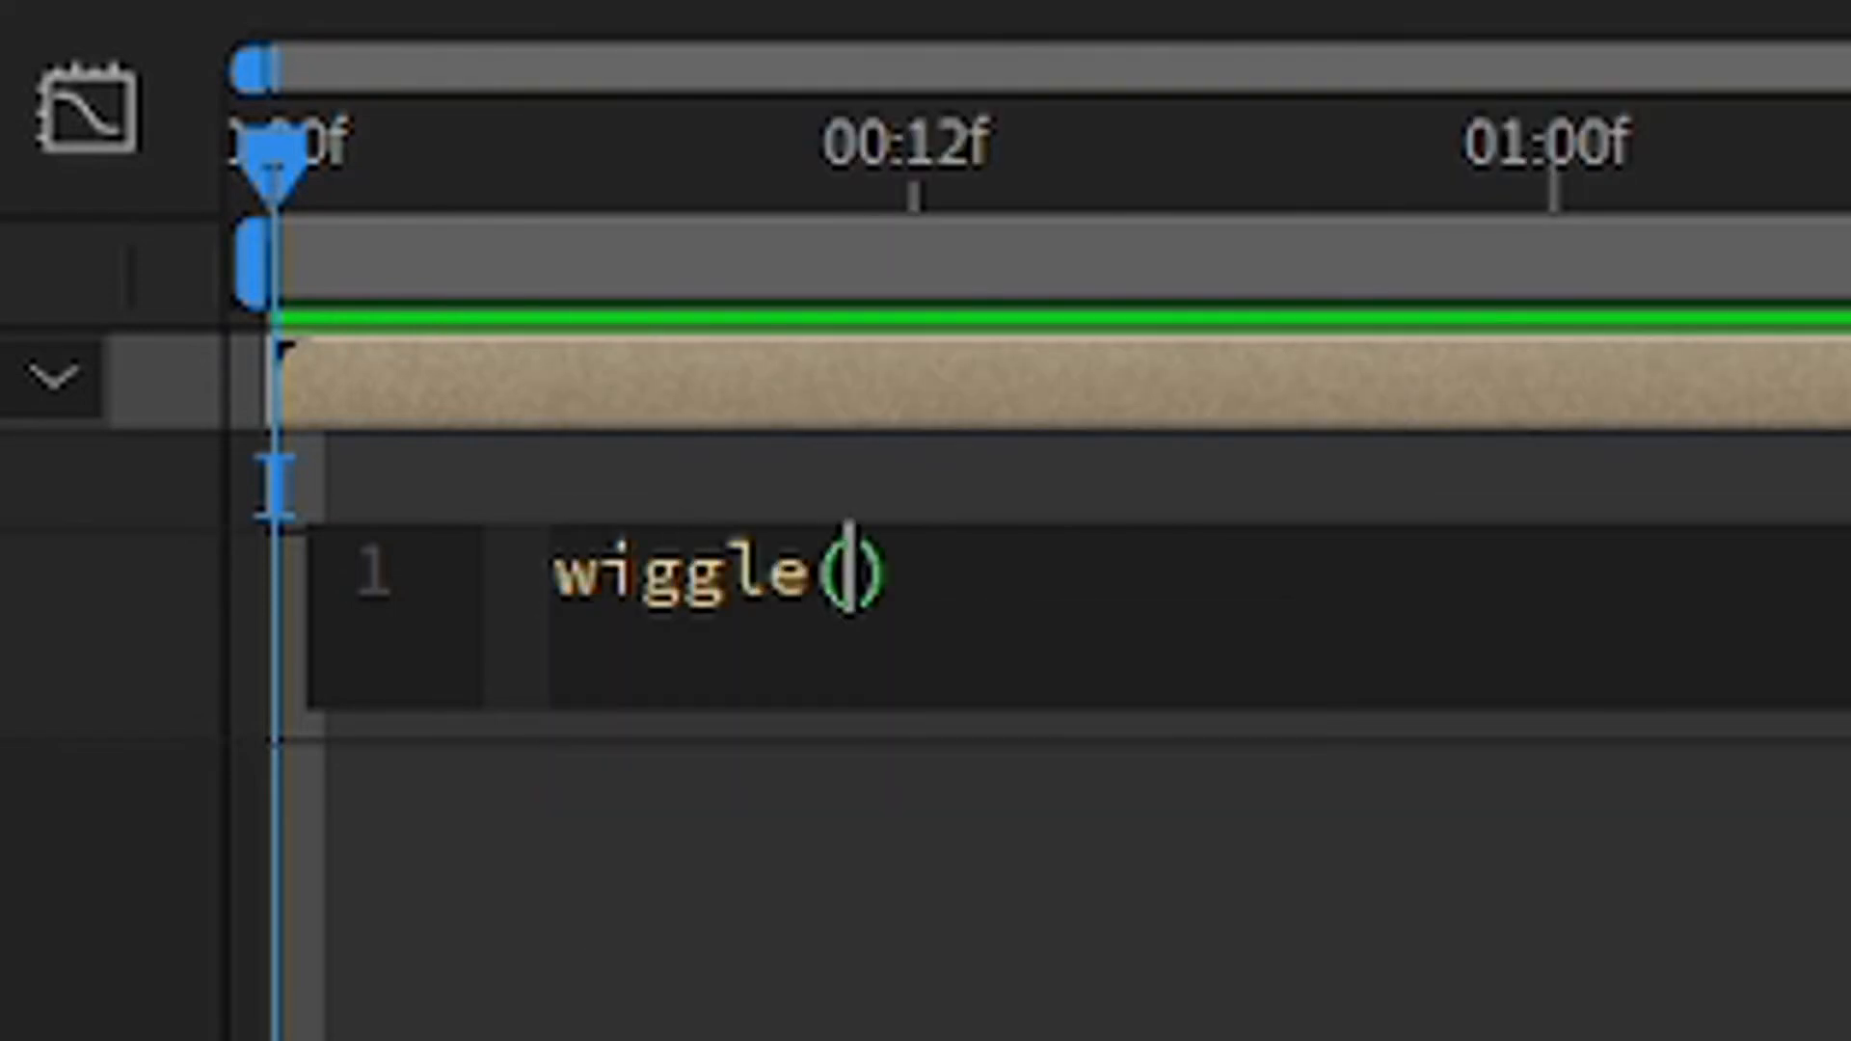
pyautogui.write('30,2')
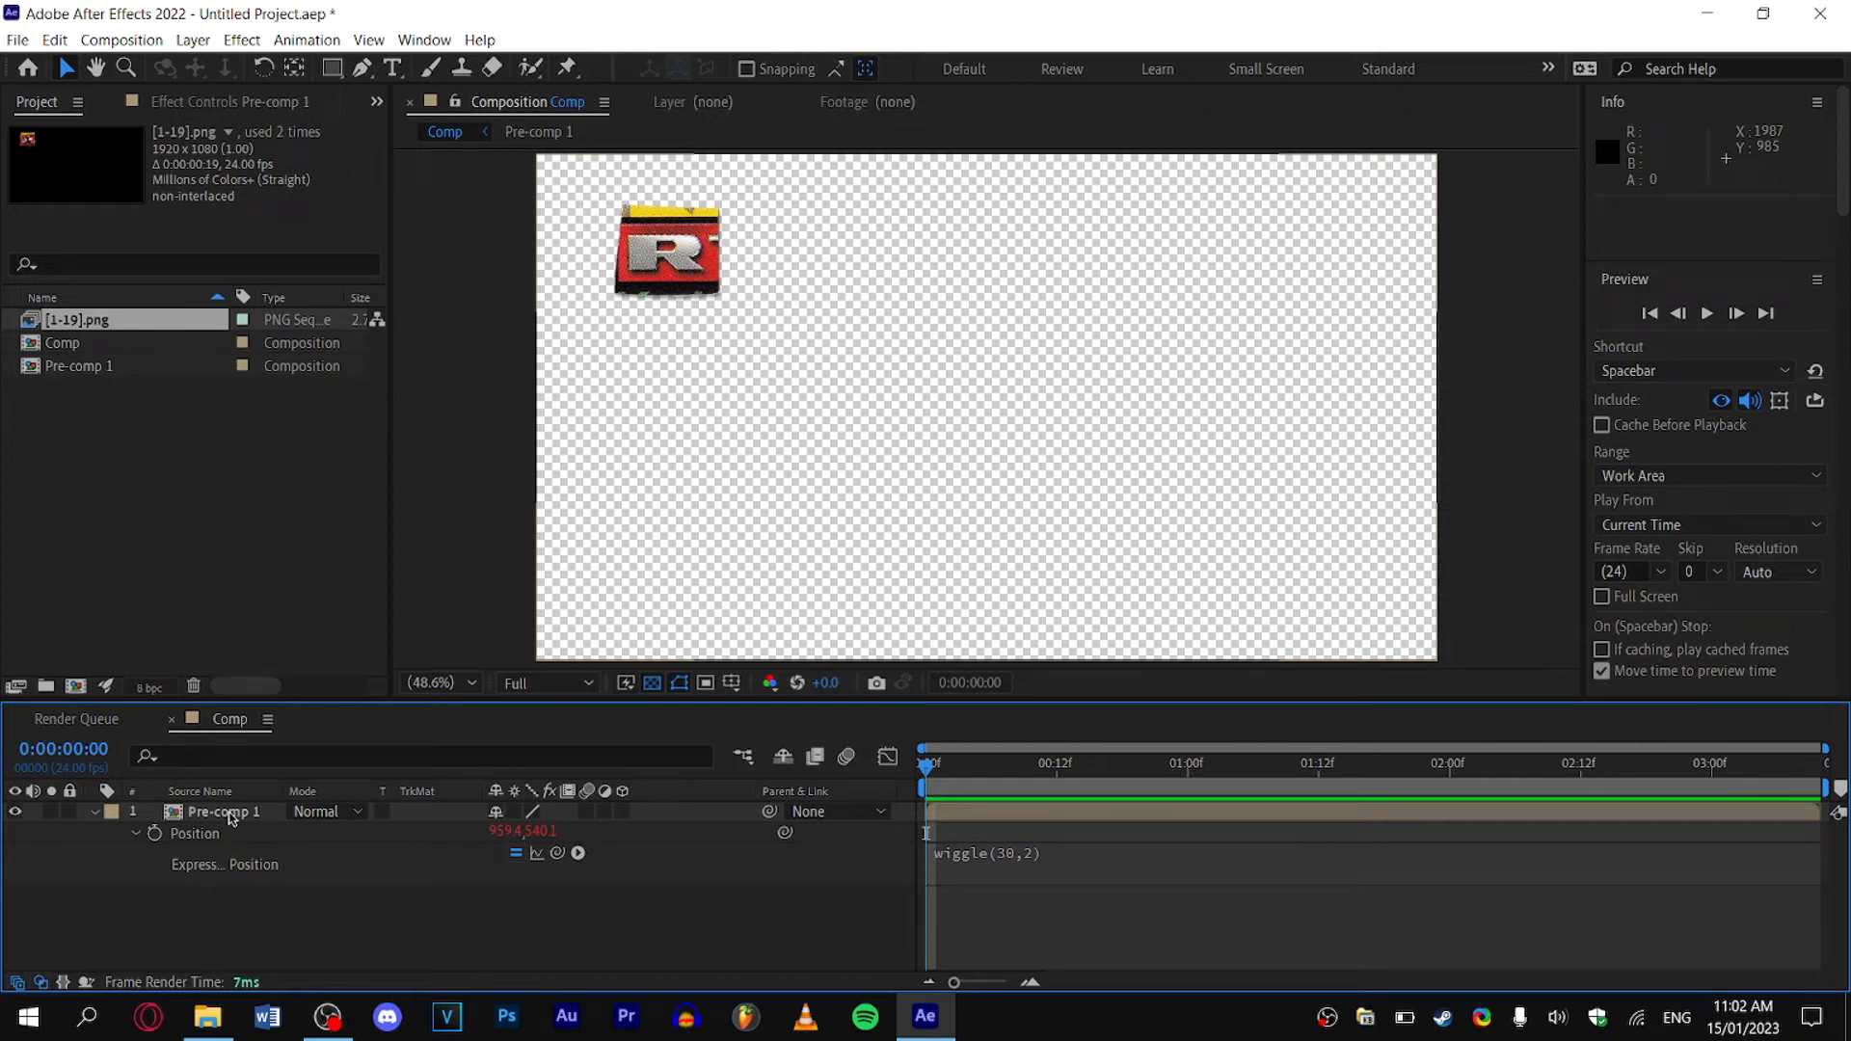
# Add a wiggle(30,1) expression to Pre-comp 1's Rotation.
pyautogui.click(225, 811)
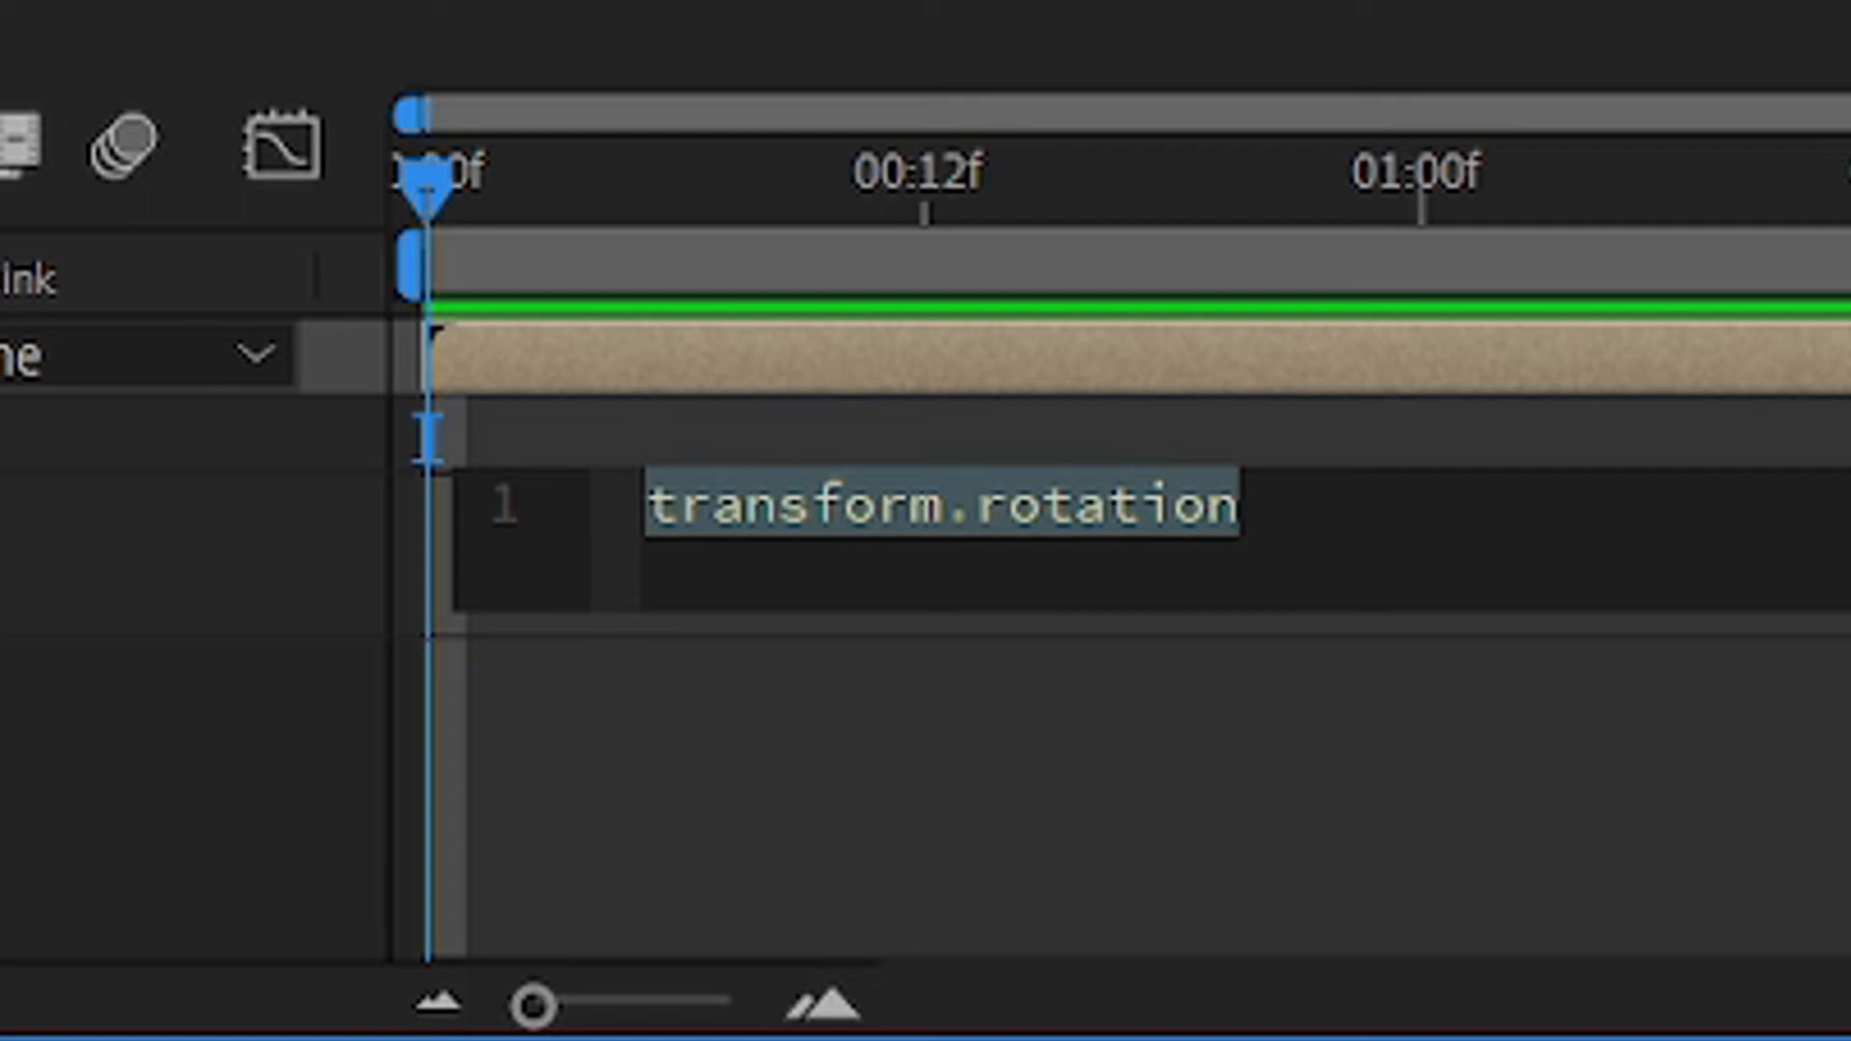
pyautogui.write('wiggle(30,')
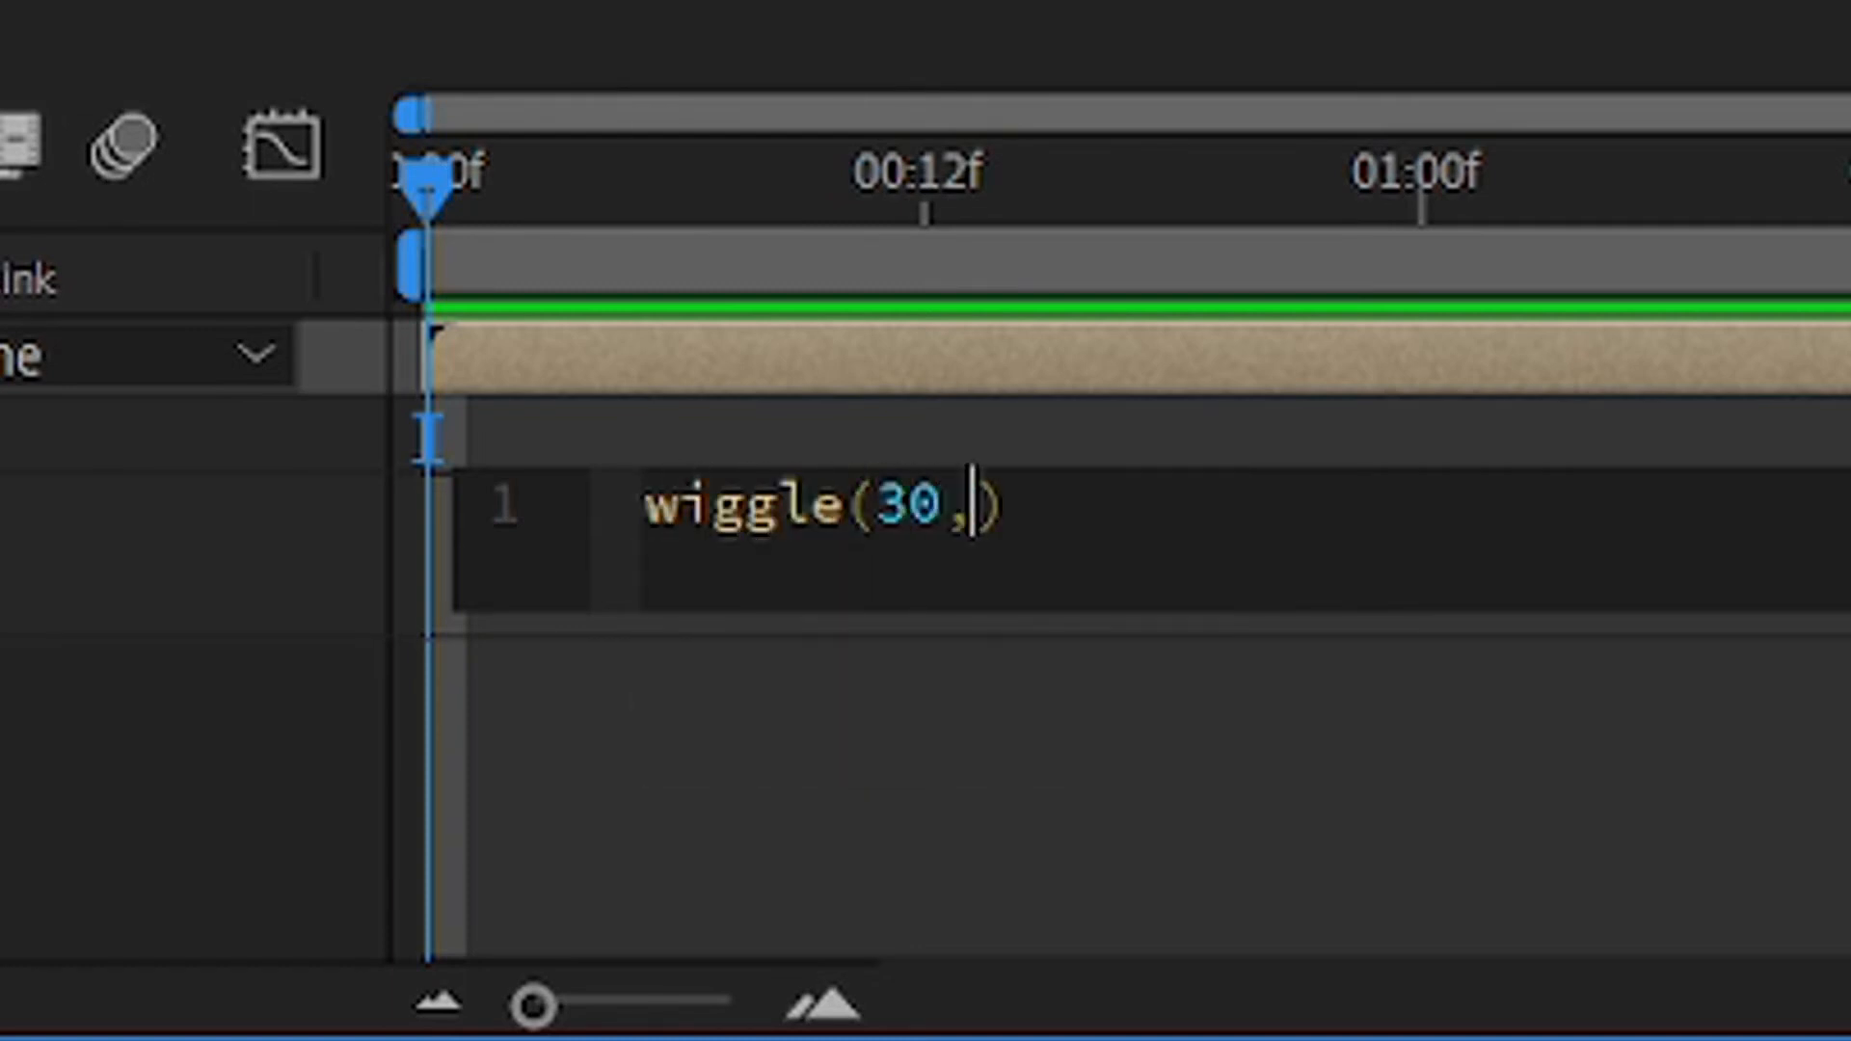
pyautogui.write('1')
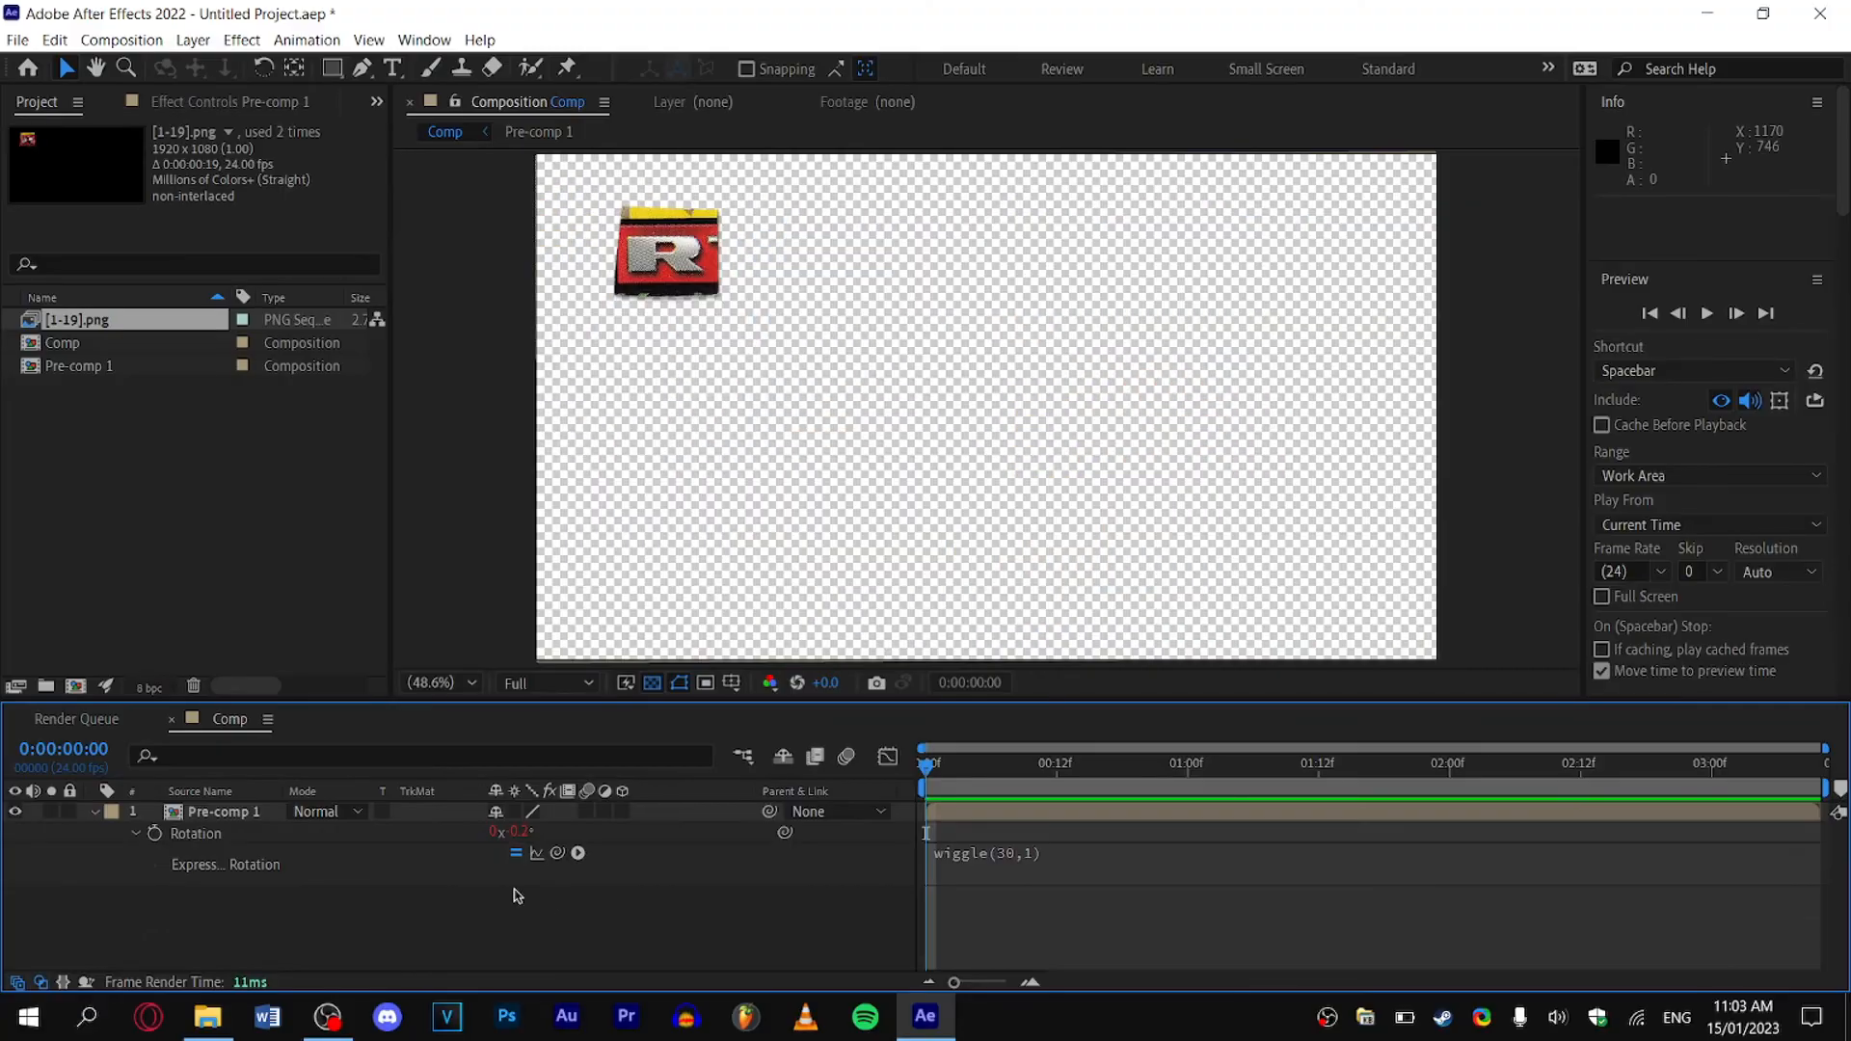
# Queue the comp, set output channels to RGB + Alpha, and render Comp.avi.
pyautogui.click(121, 39)
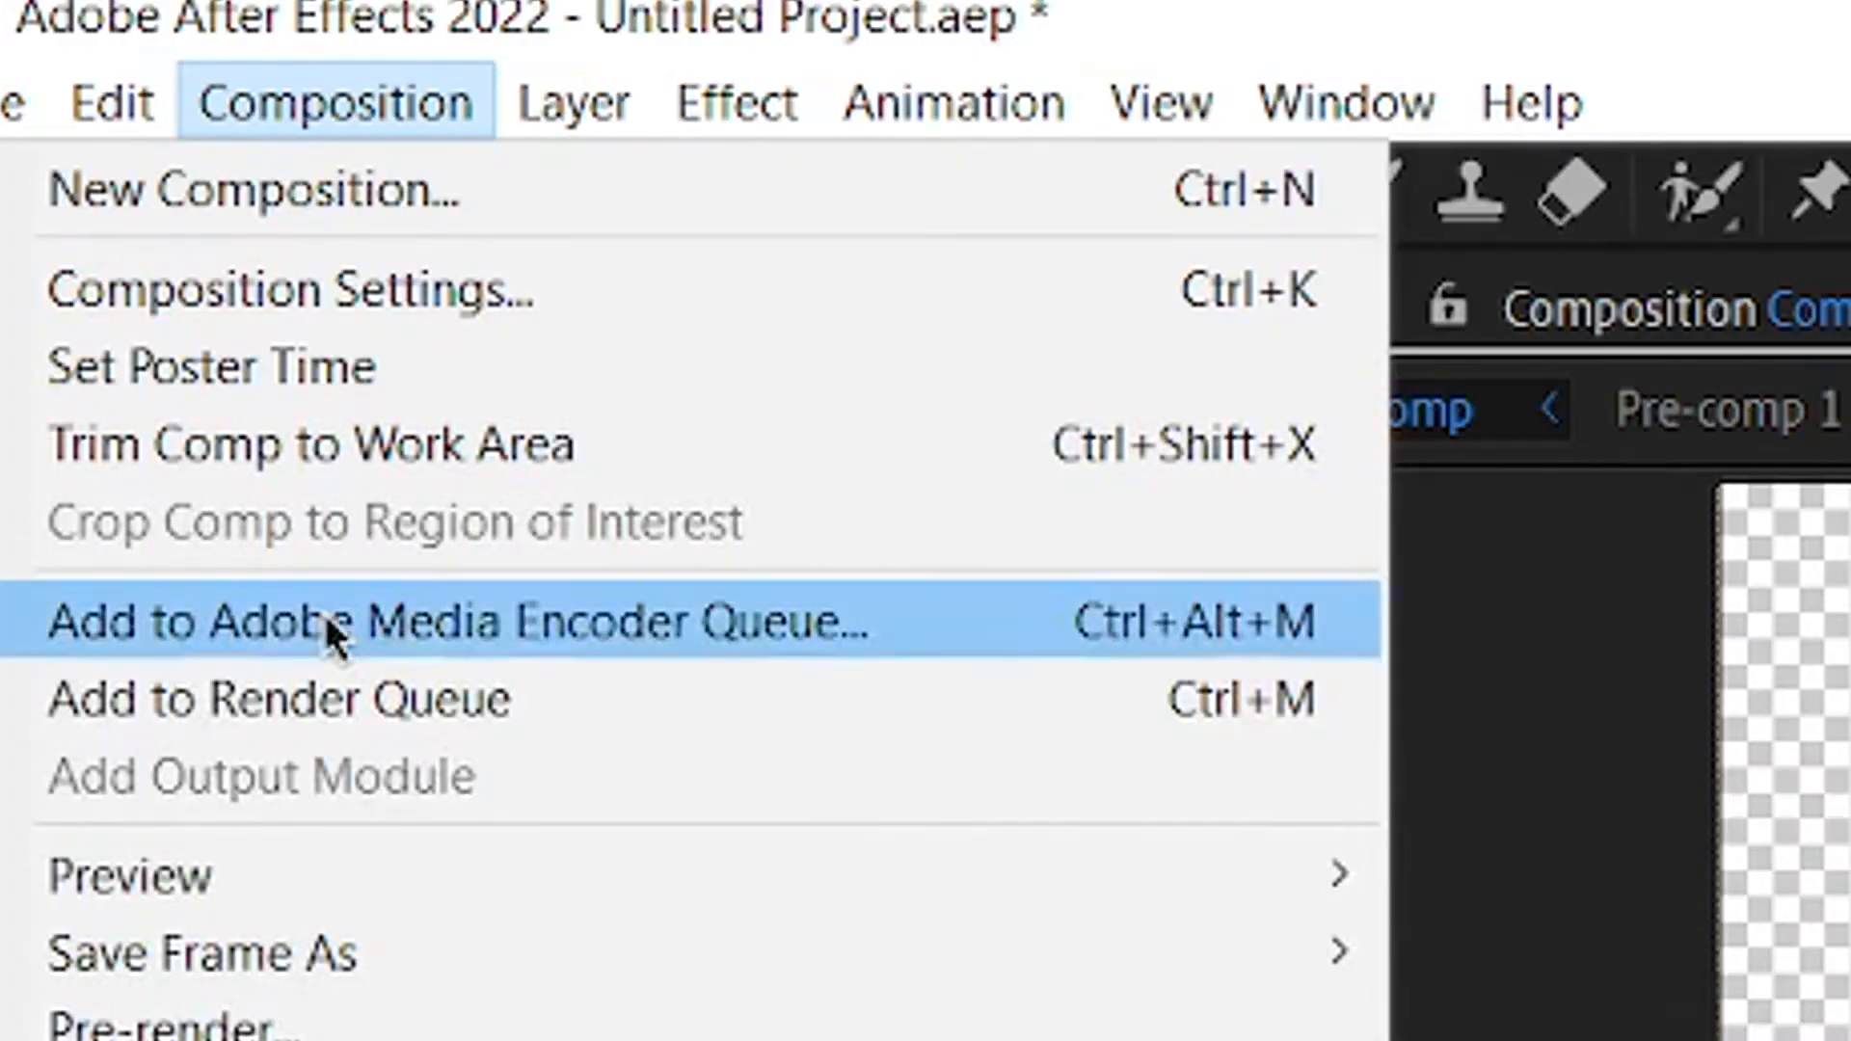
pyautogui.click(277, 696)
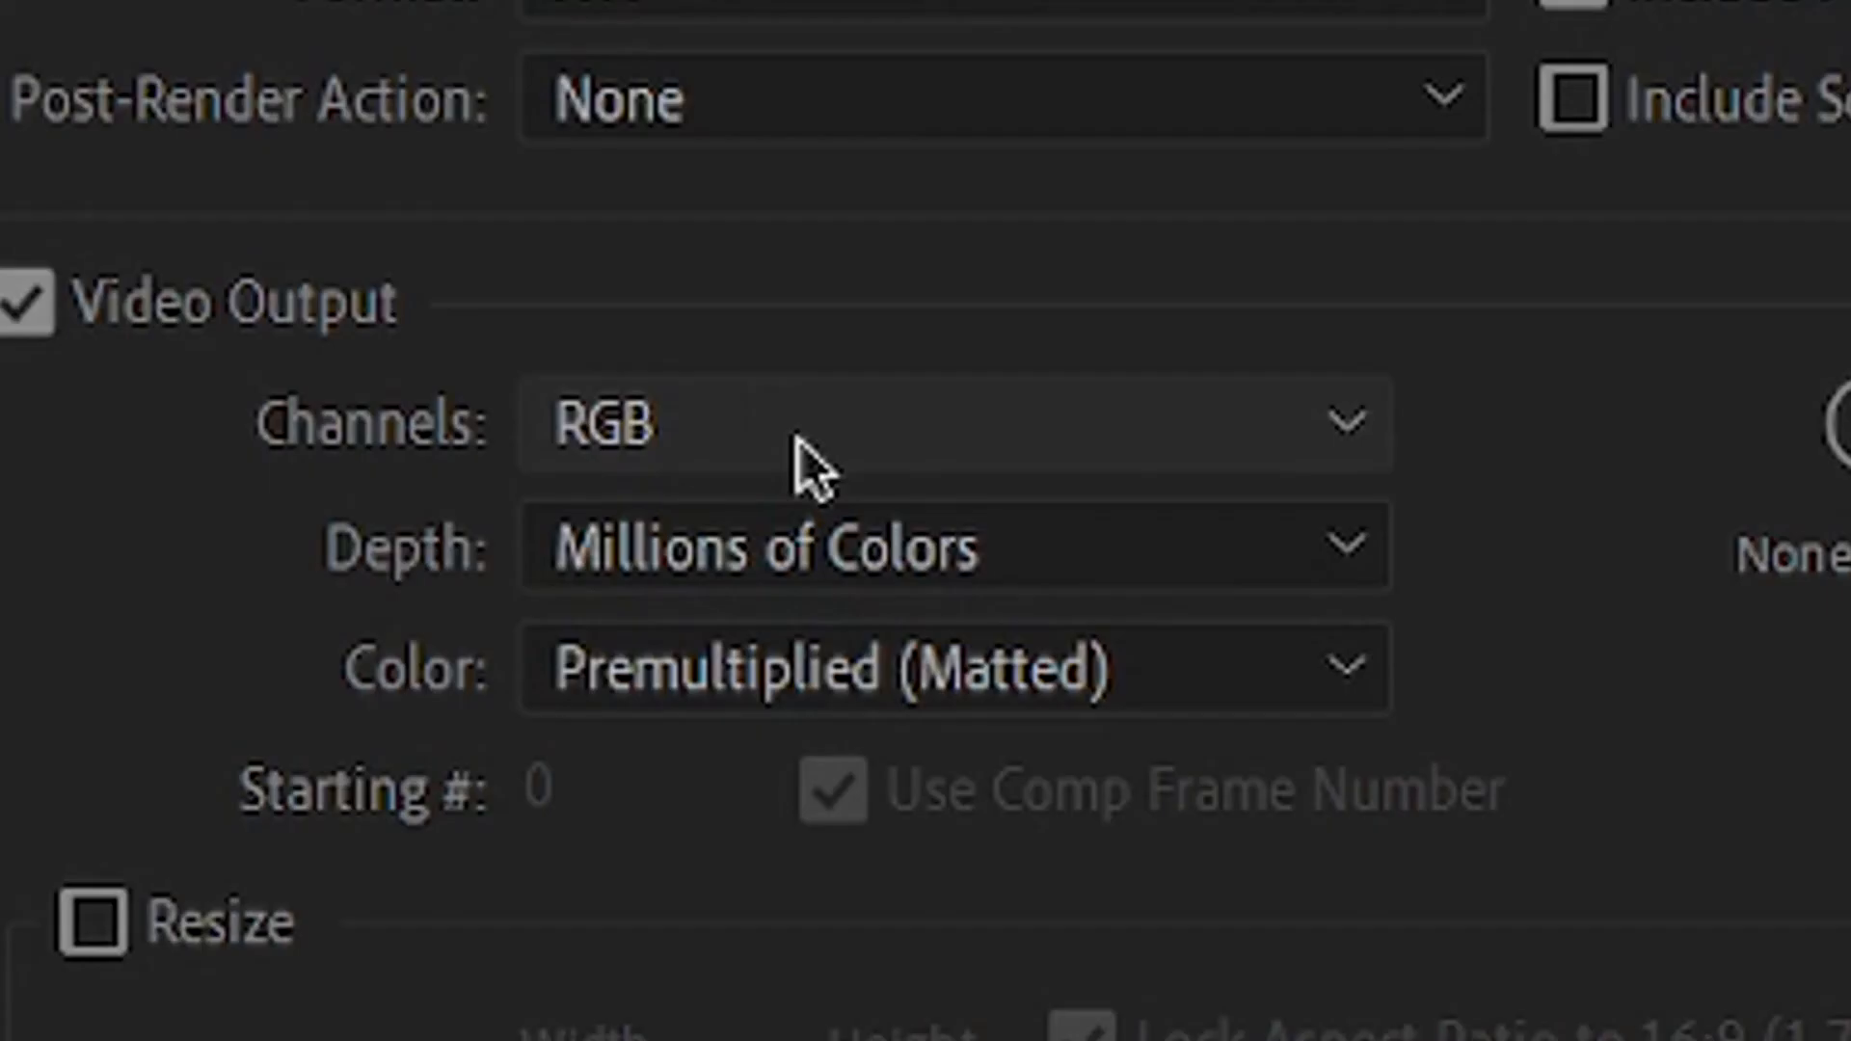
pyautogui.click(953, 425)
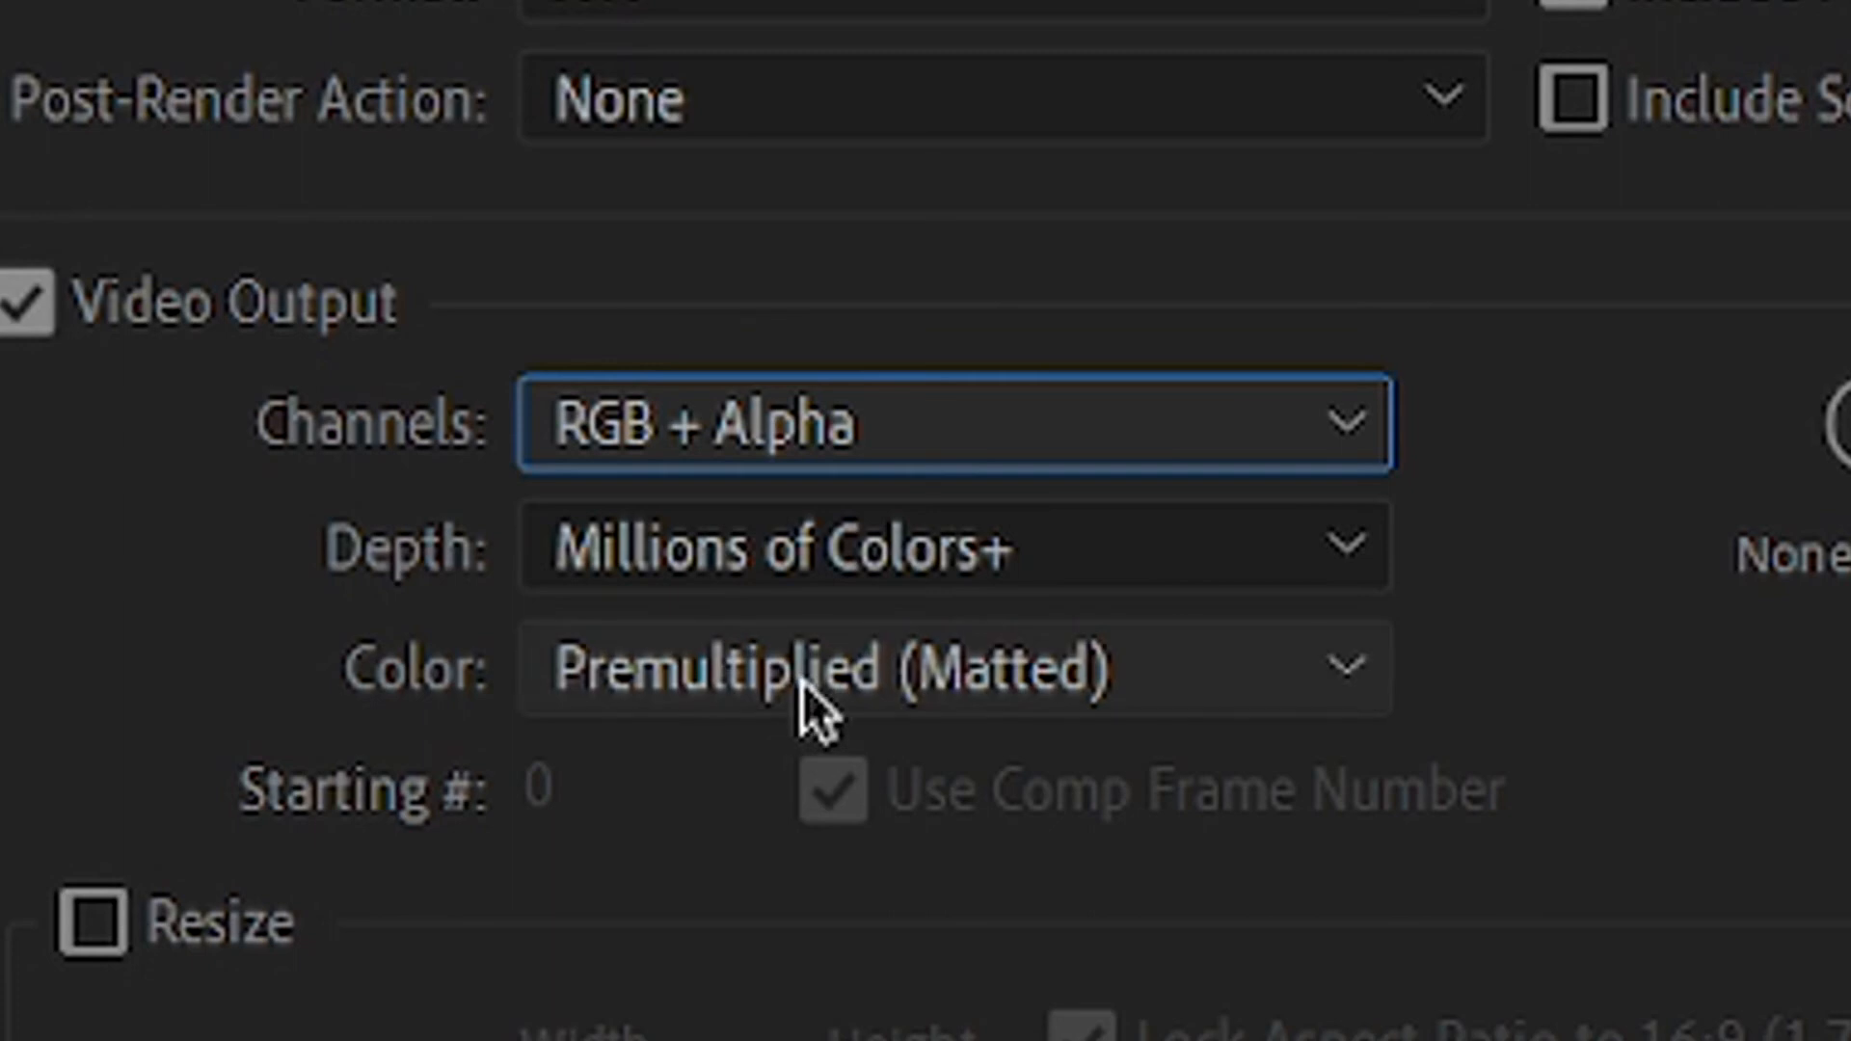
pyautogui.click(933, 669)
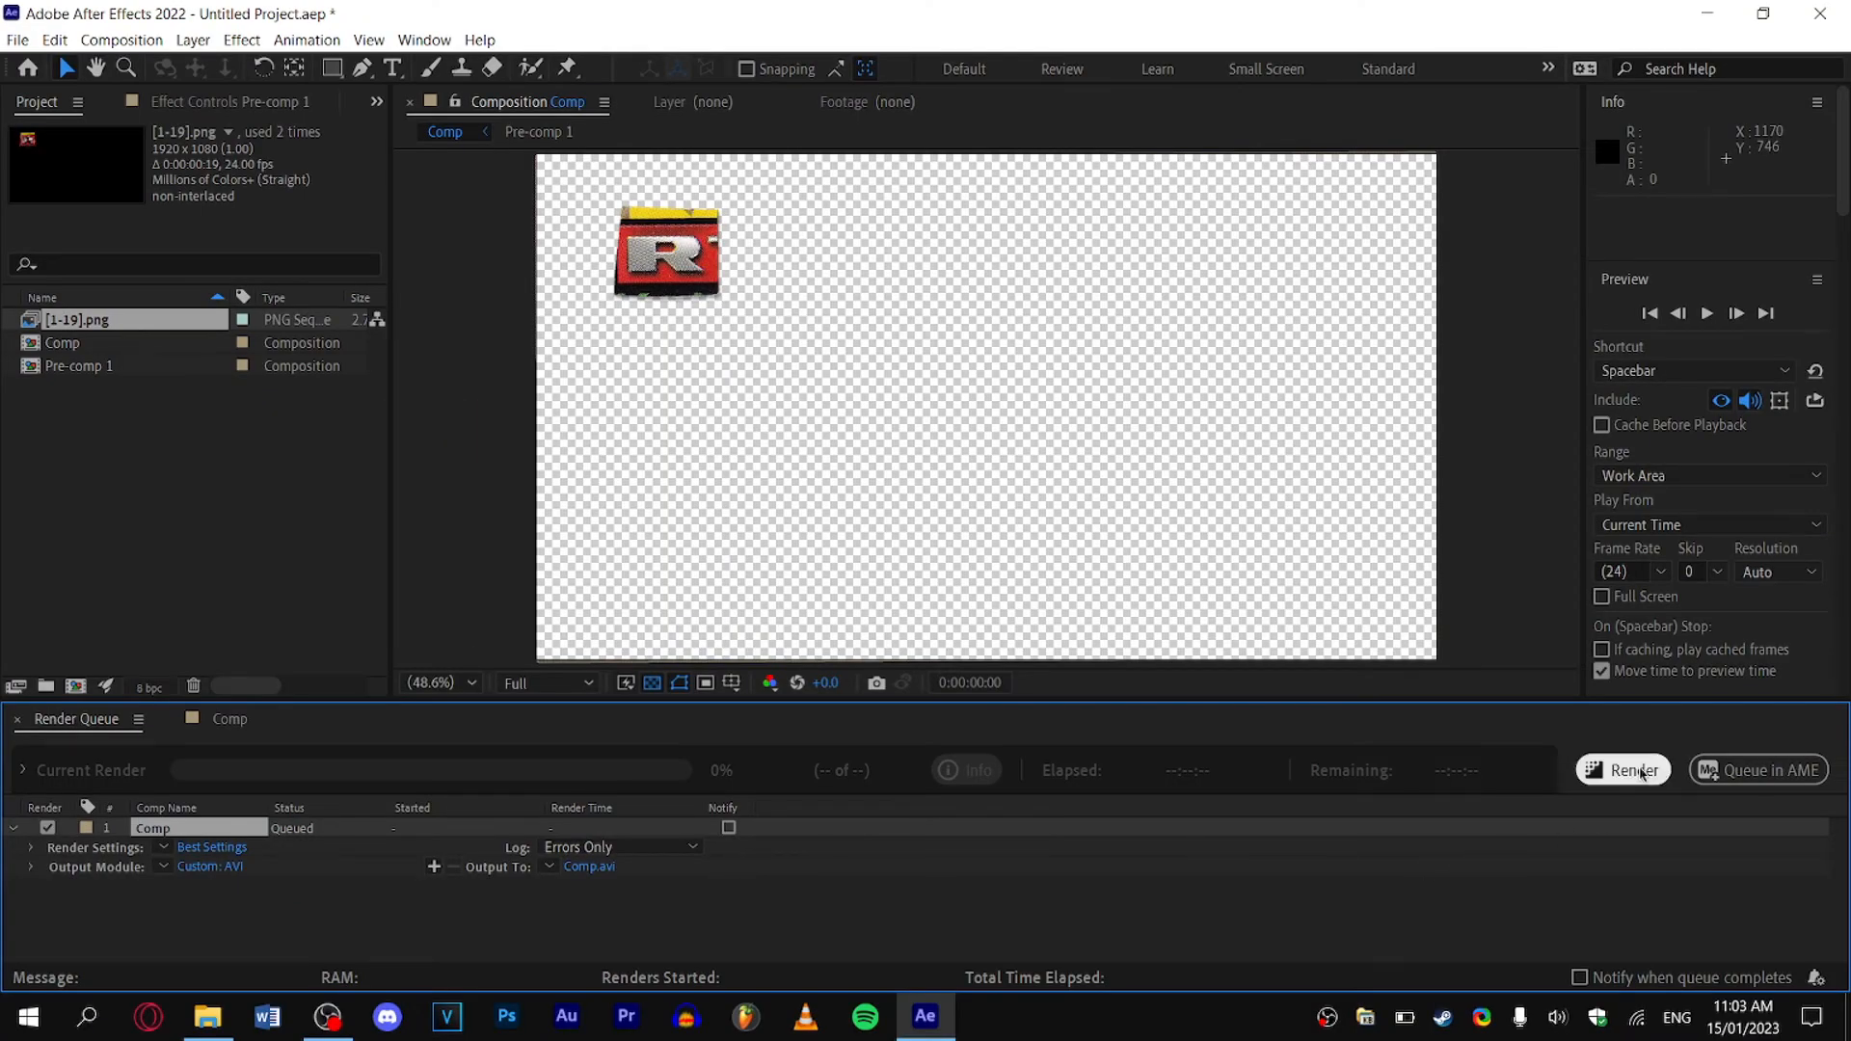
pyautogui.click(17, 38)
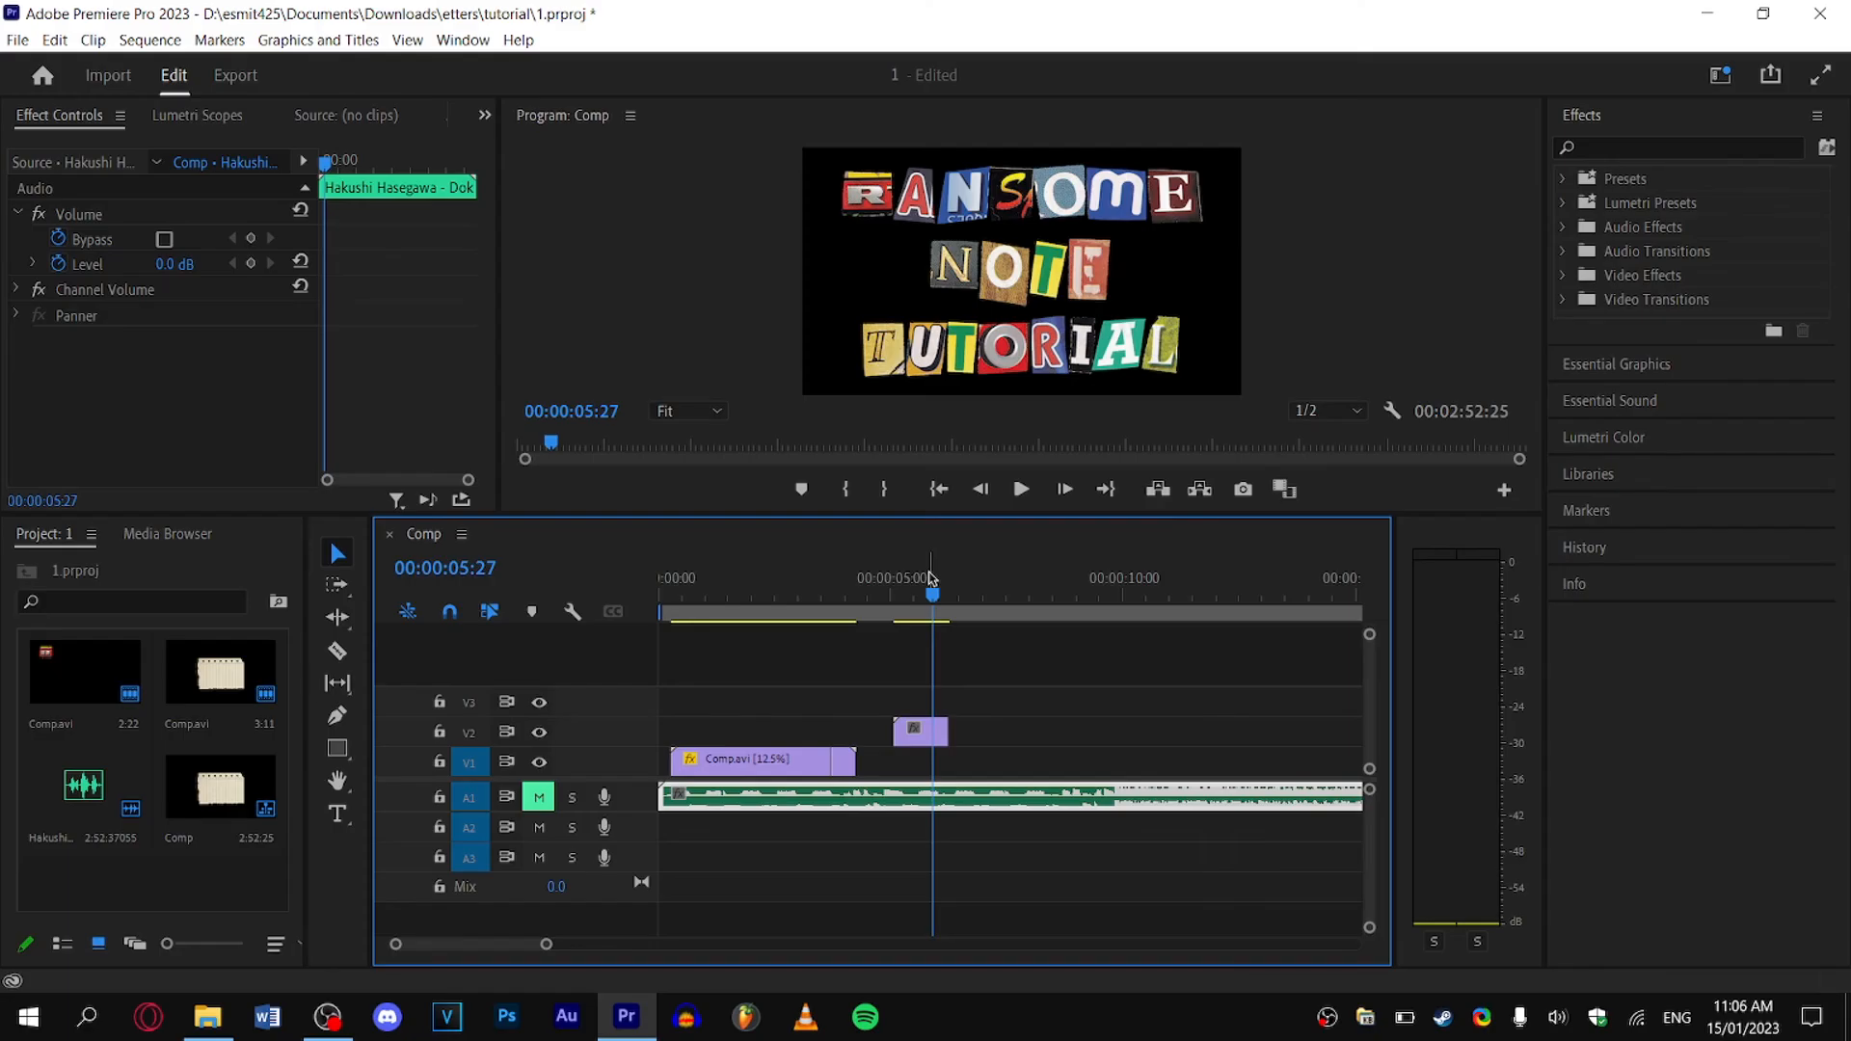
# Set the V2 Comp.avi clip's Speed/Duration to 27%.
pyautogui.rightClick(919, 732)
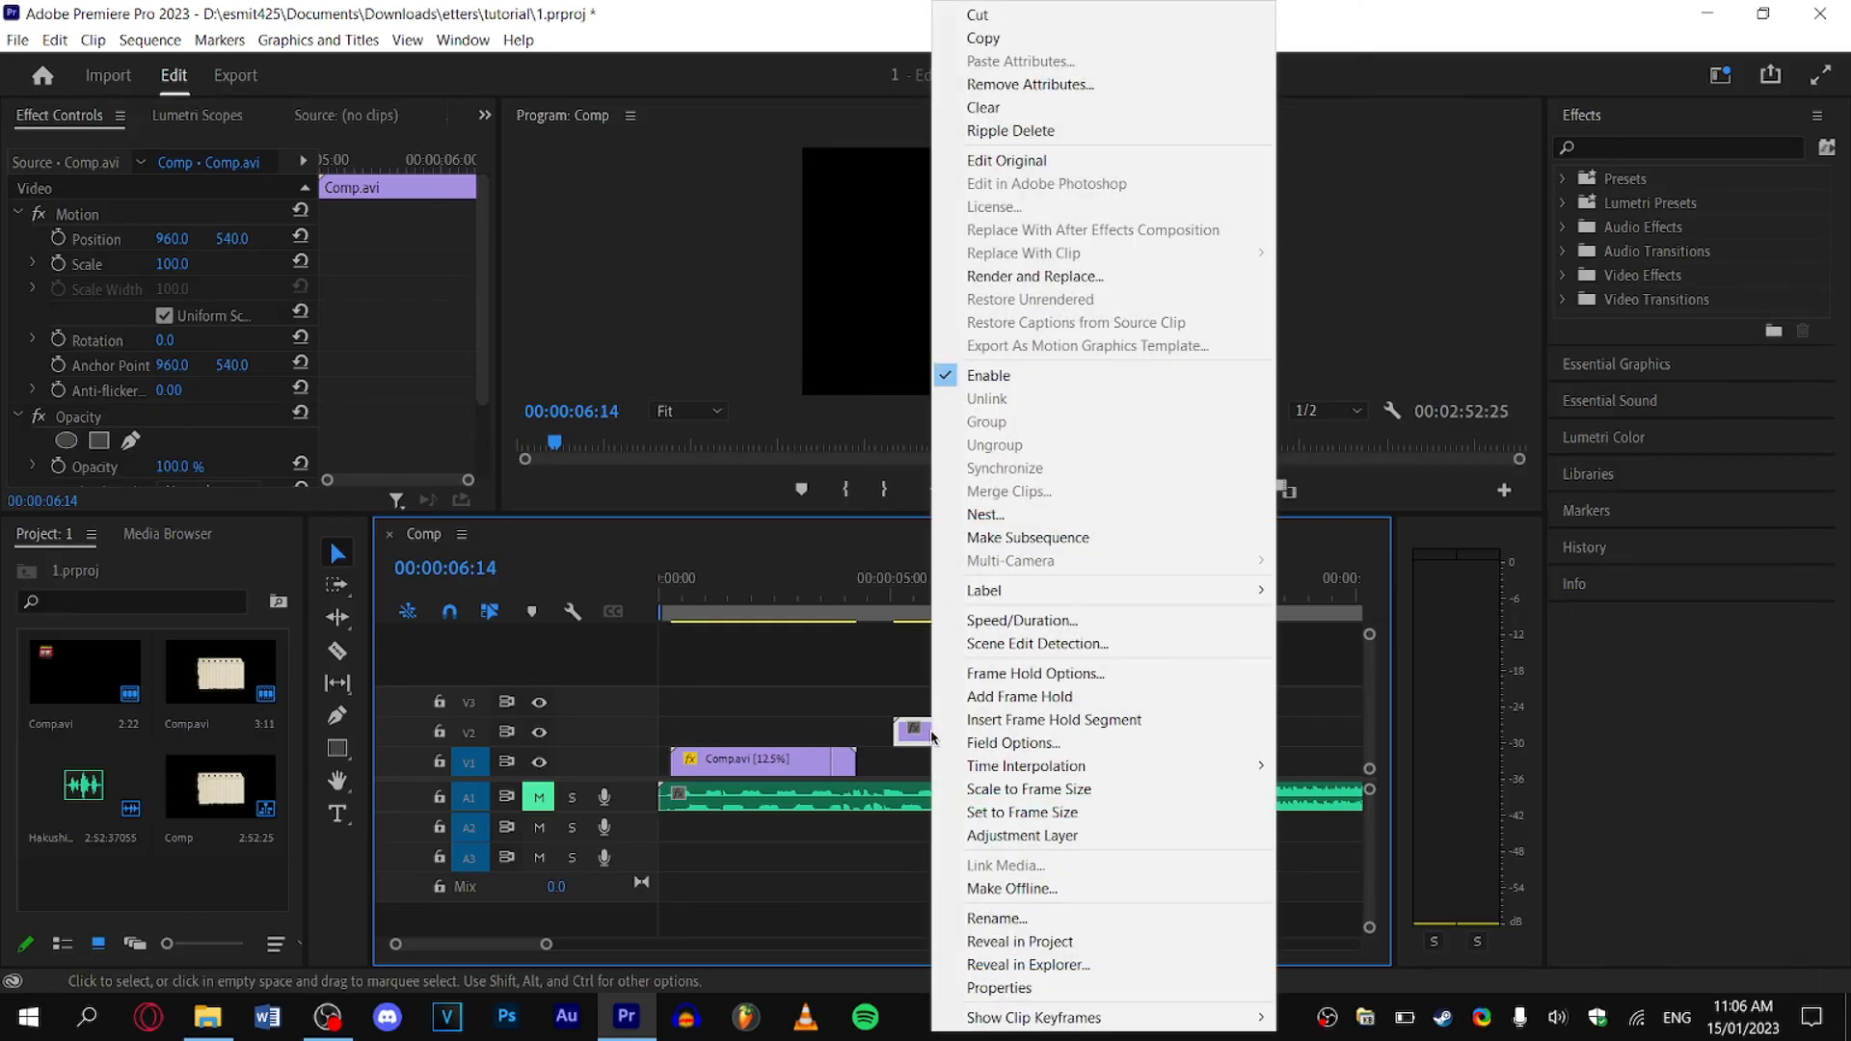
pyautogui.click(1021, 620)
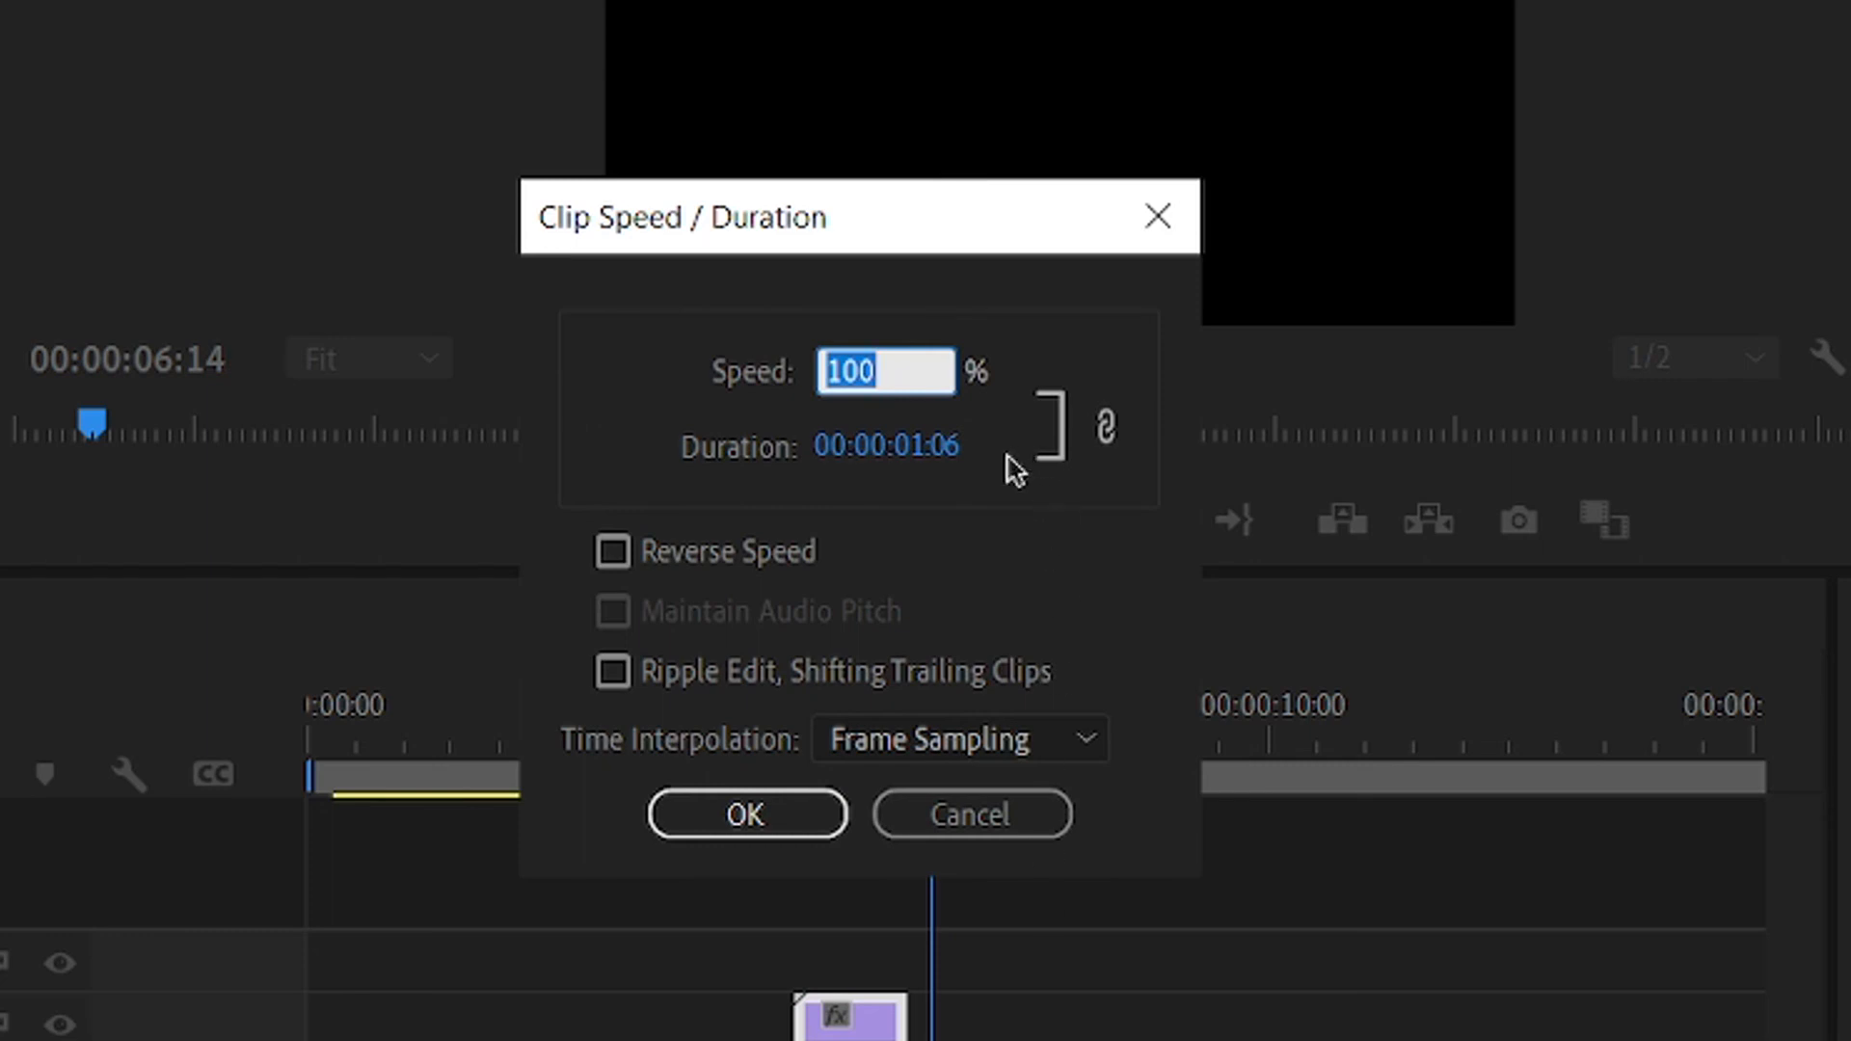
pyautogui.click(747, 814)
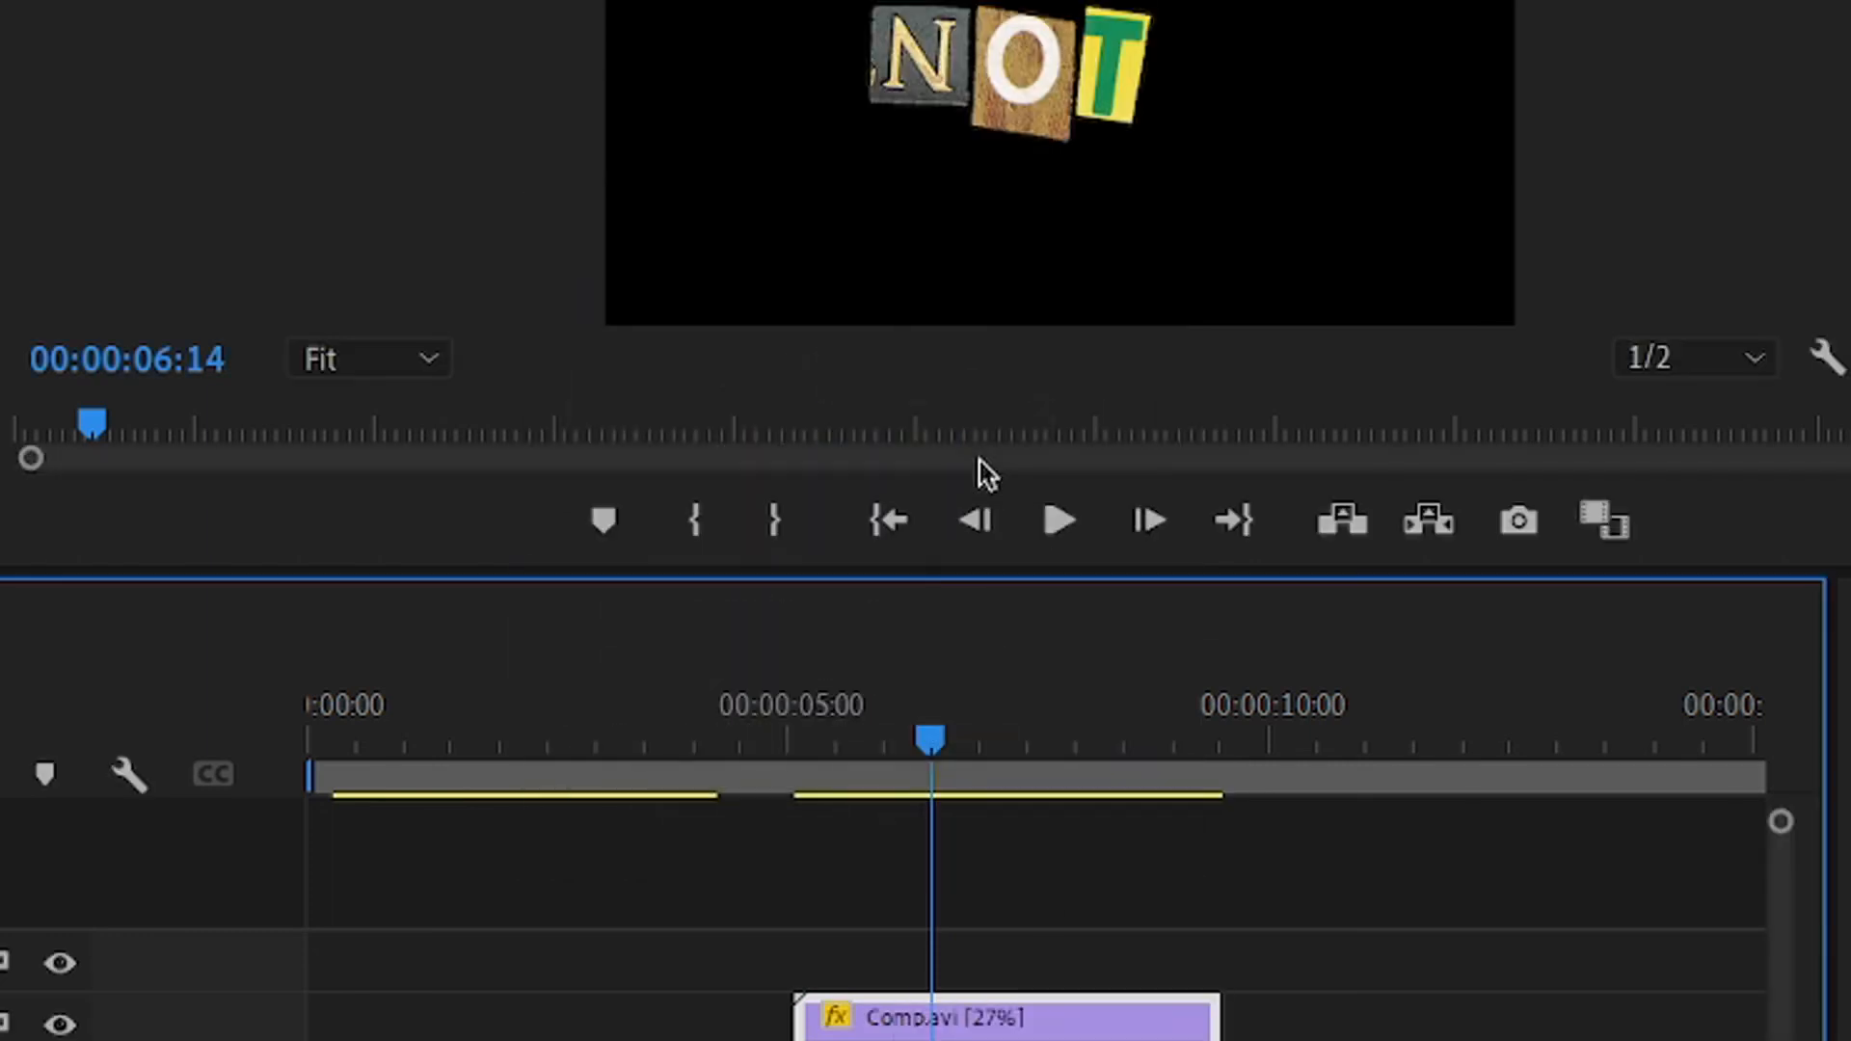